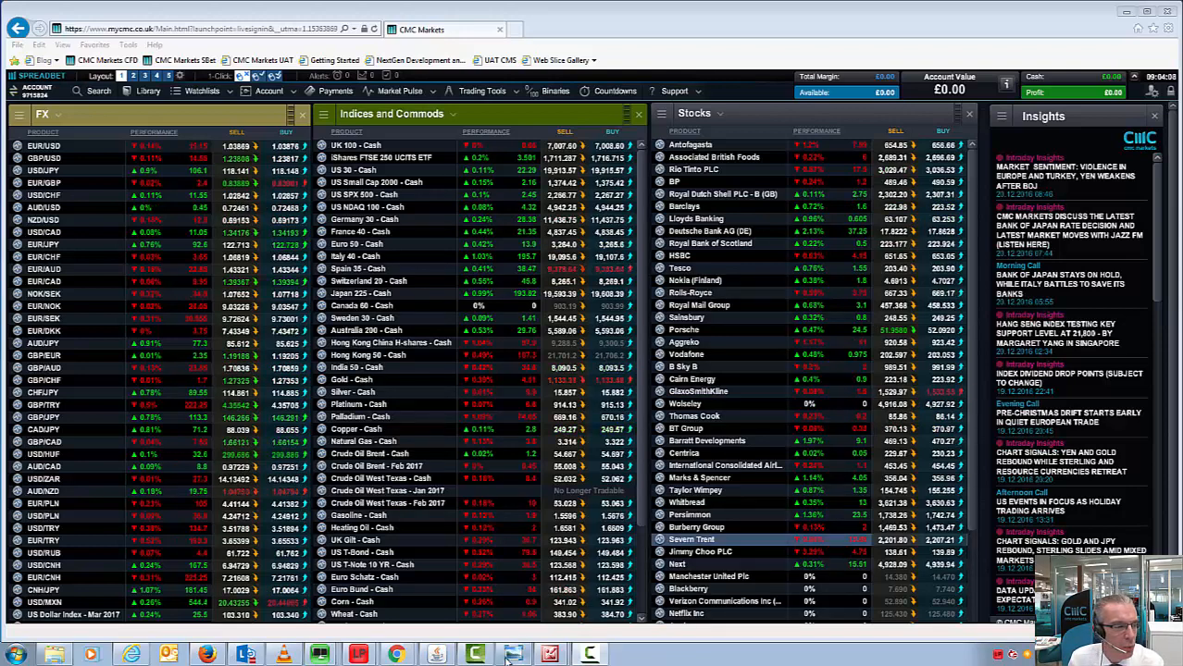
Step: Open the saved 161216indices.png chart comparing the UK 100 with other 2016 indices
click(512, 654)
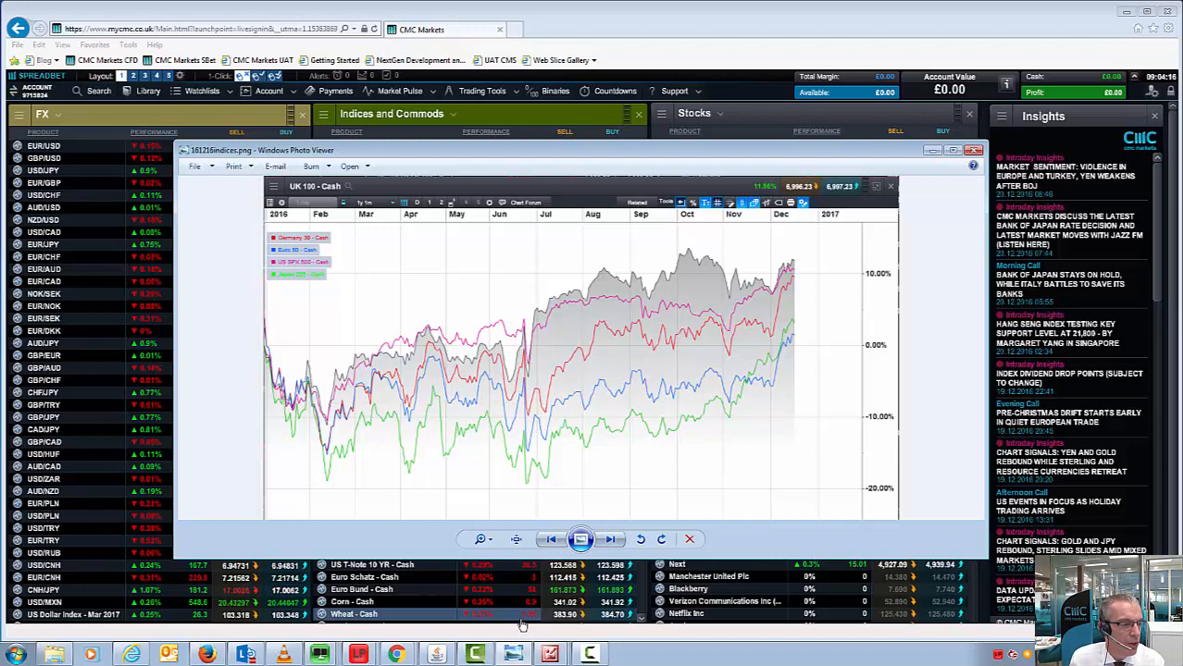
mouse_move(396, 656)
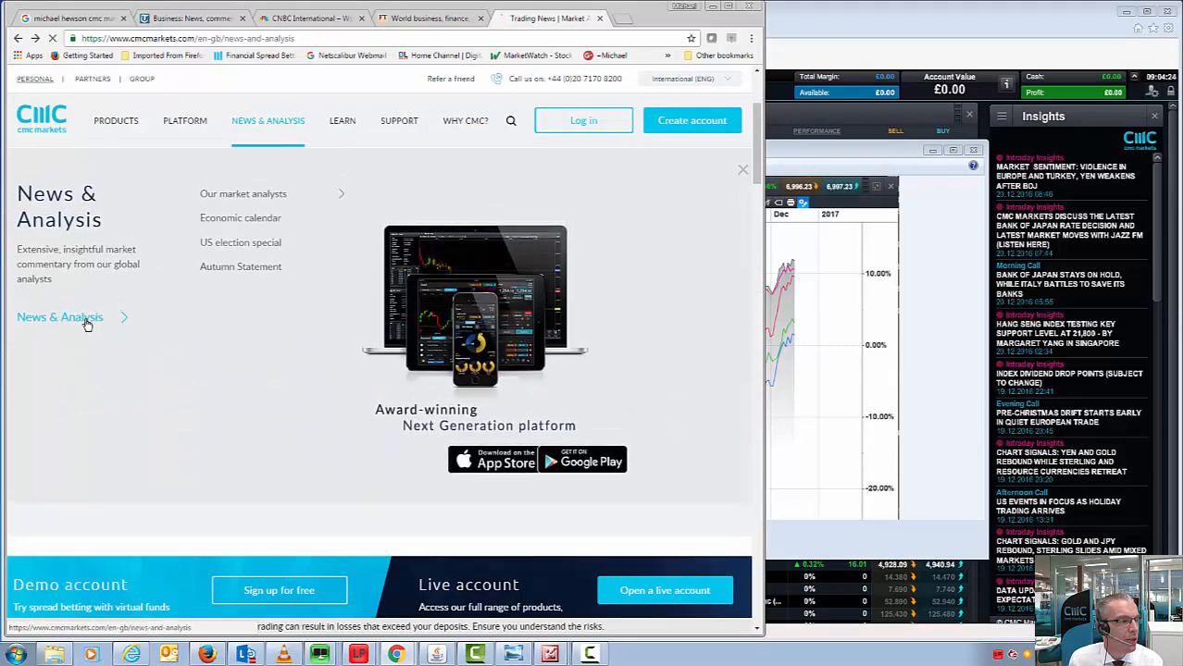
Step: Go to News & Analysis and page the carousel to the 2017 bond yields article
click(60, 317)
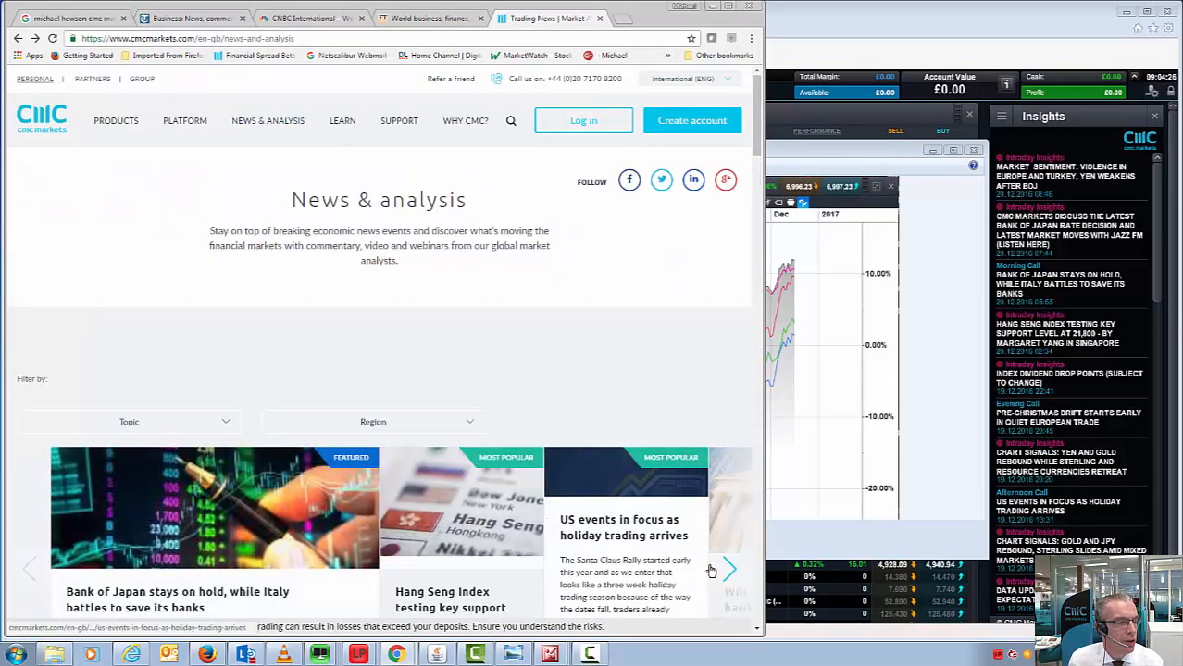
click(729, 569)
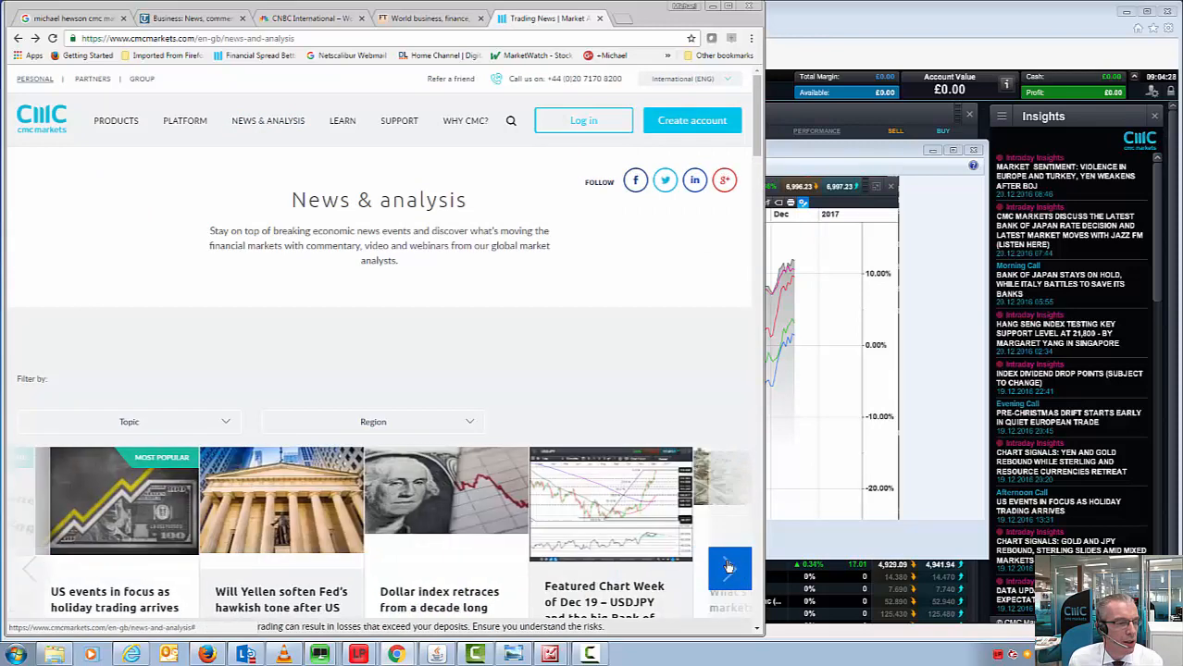
click(729, 568)
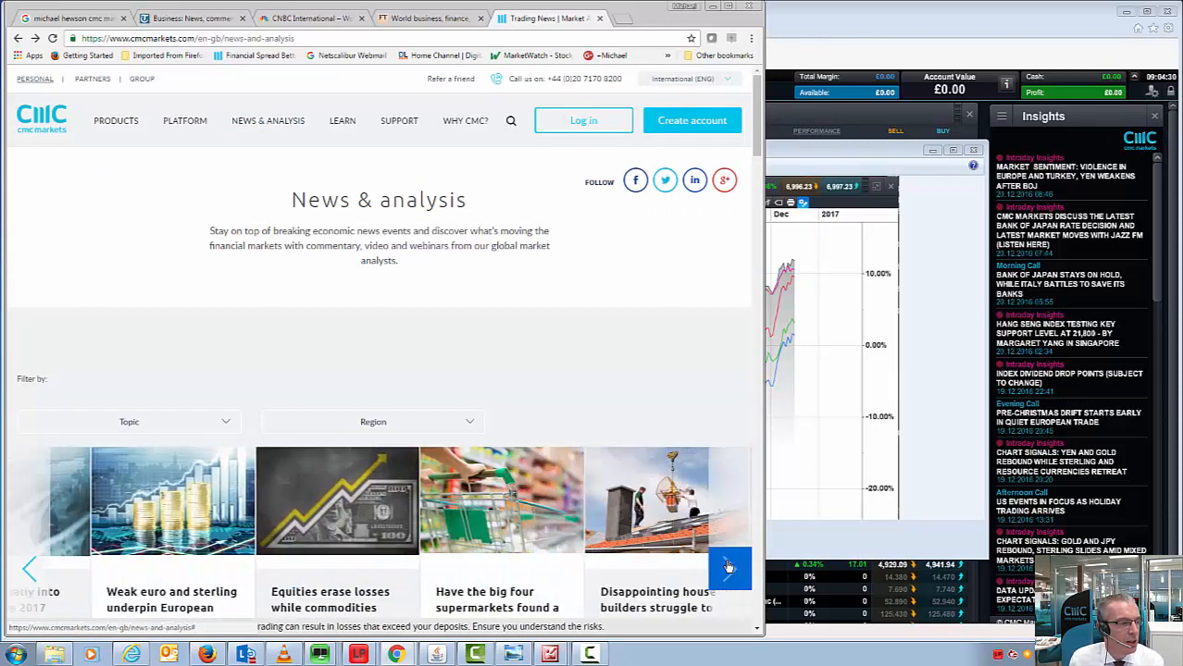
click(730, 568)
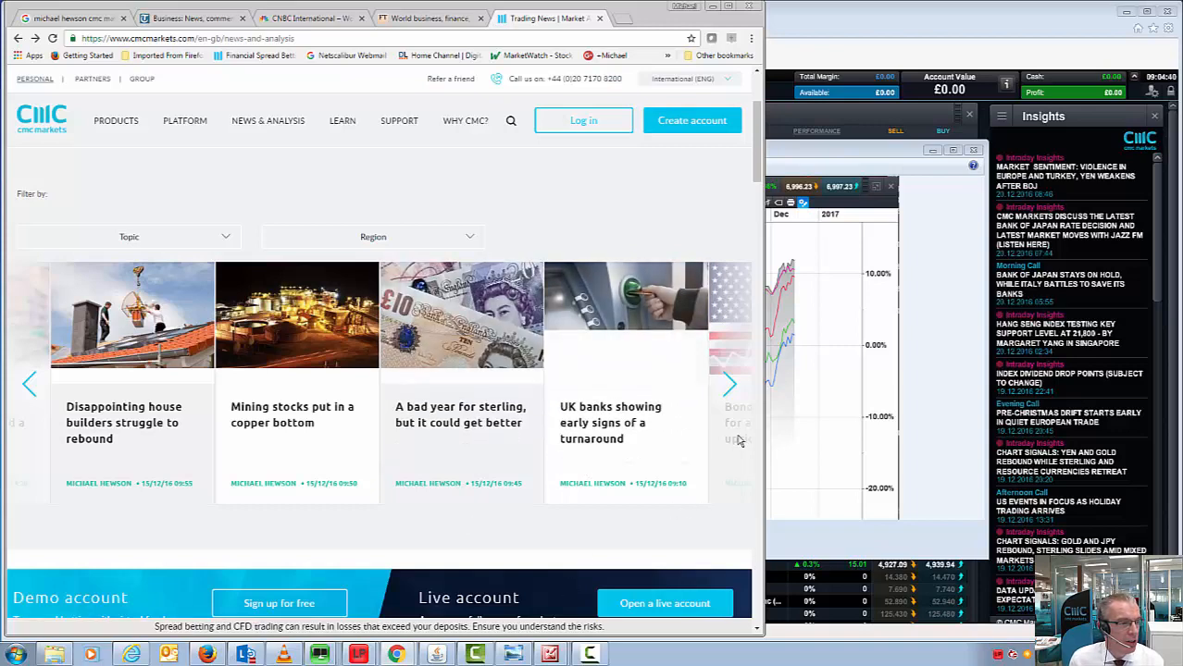
mouse_move(730, 383)
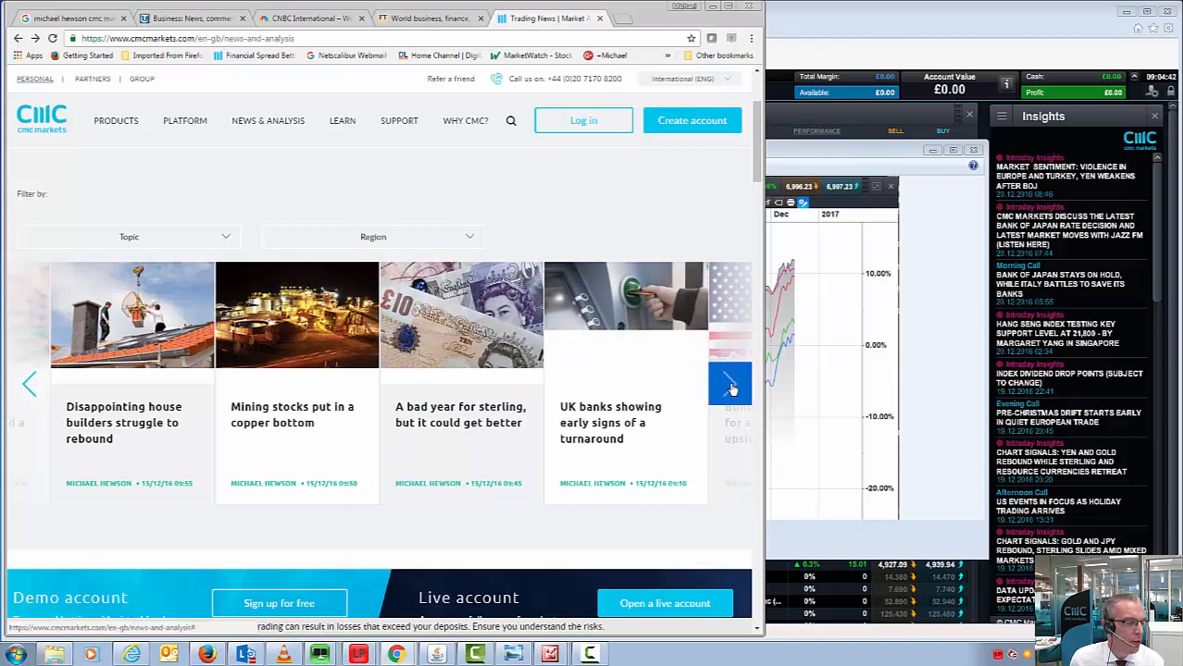
click(730, 384)
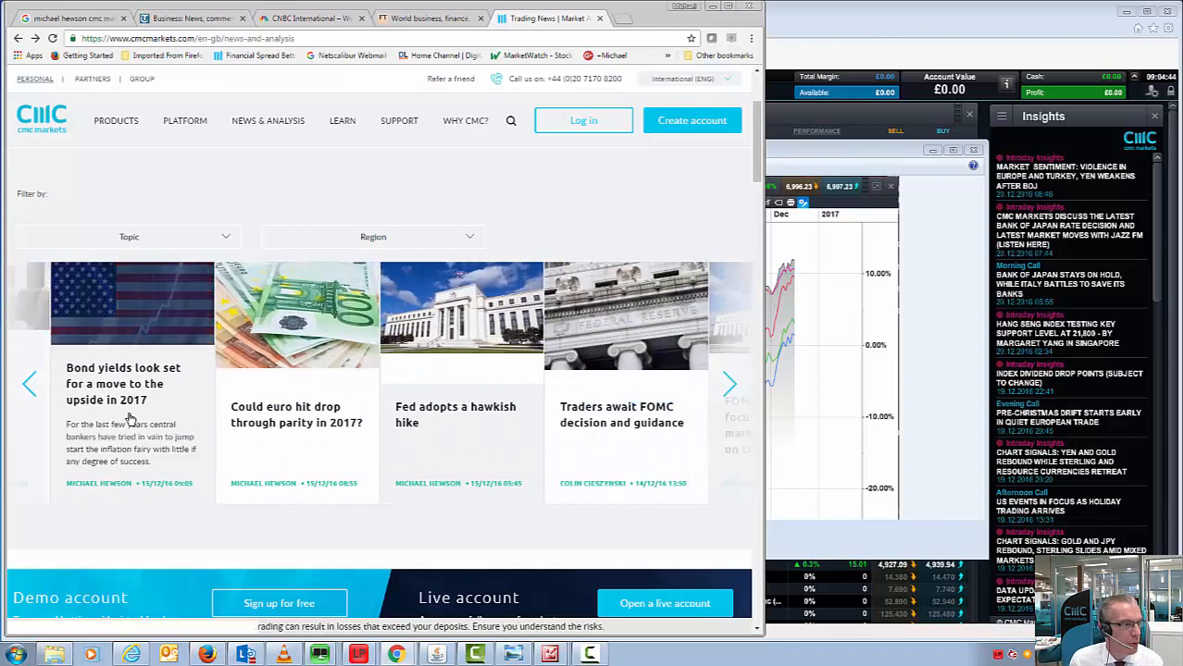
mouse_move(185, 435)
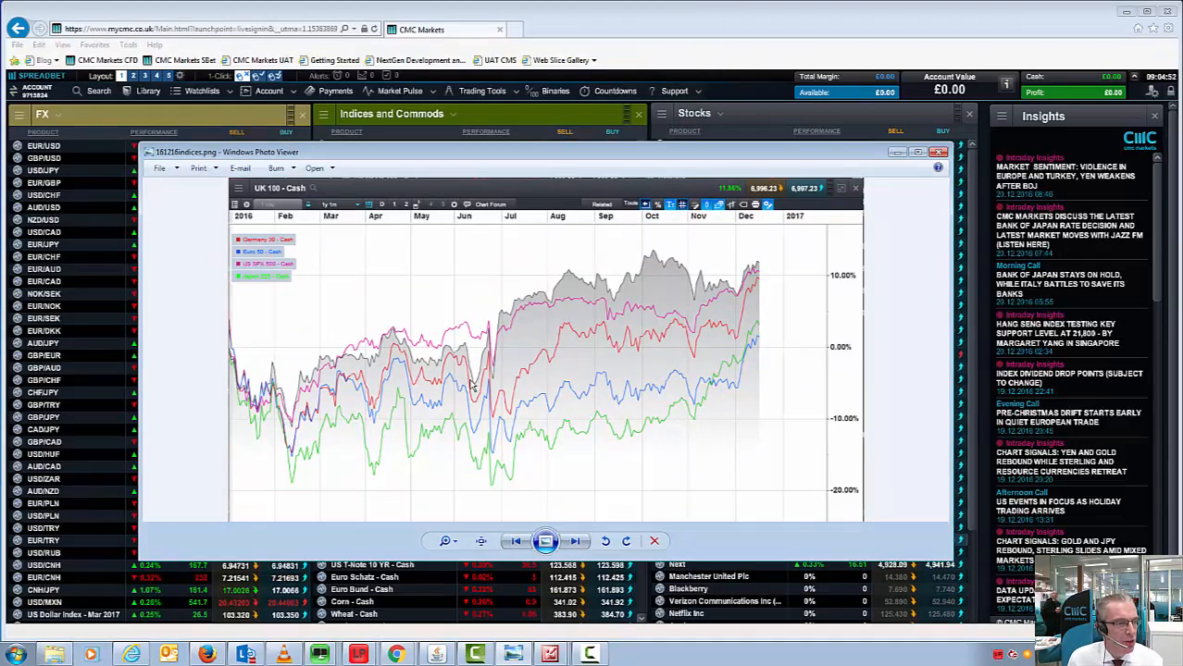
mouse_move(255, 313)
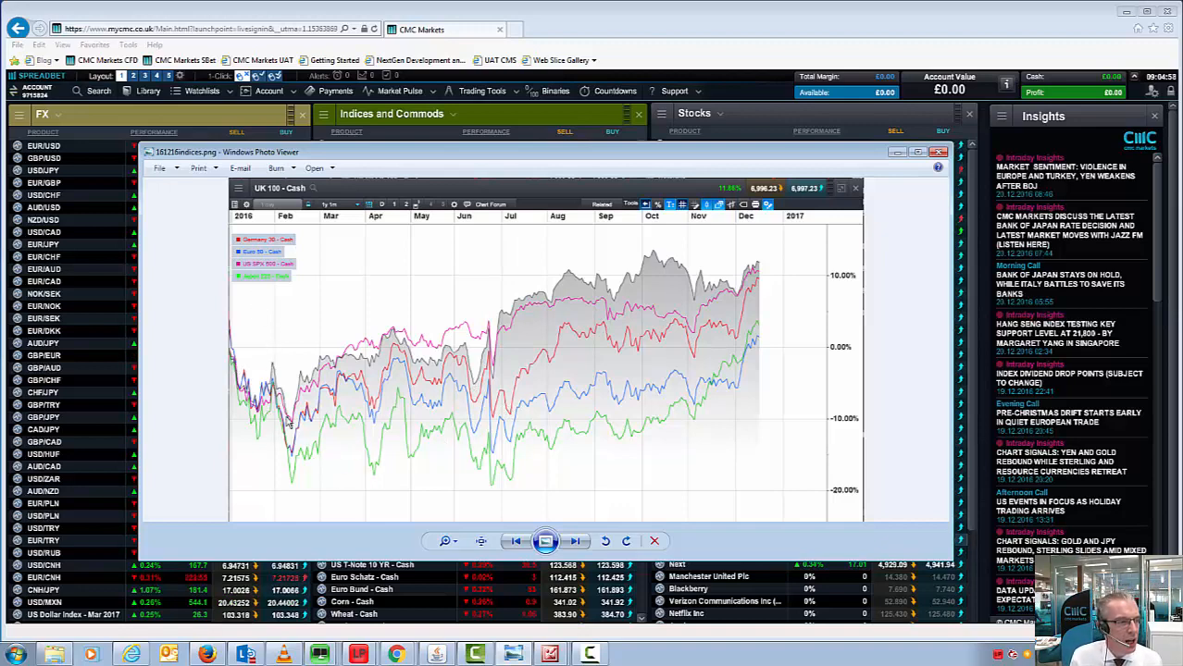
mouse_move(517, 453)
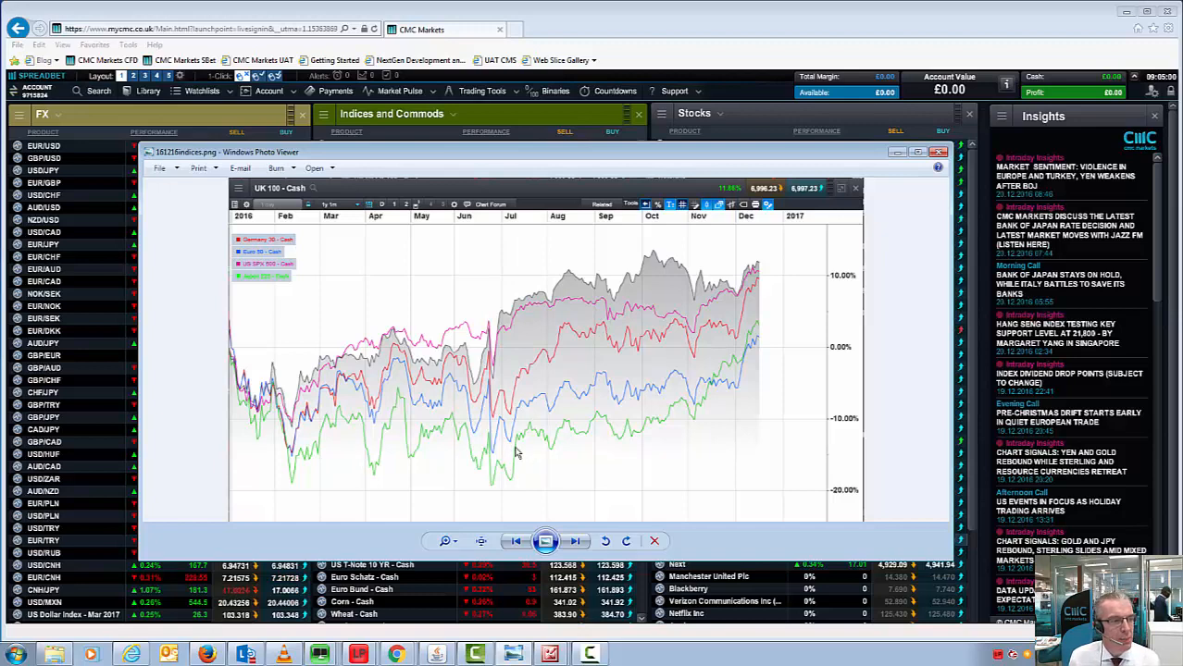
mouse_move(508, 330)
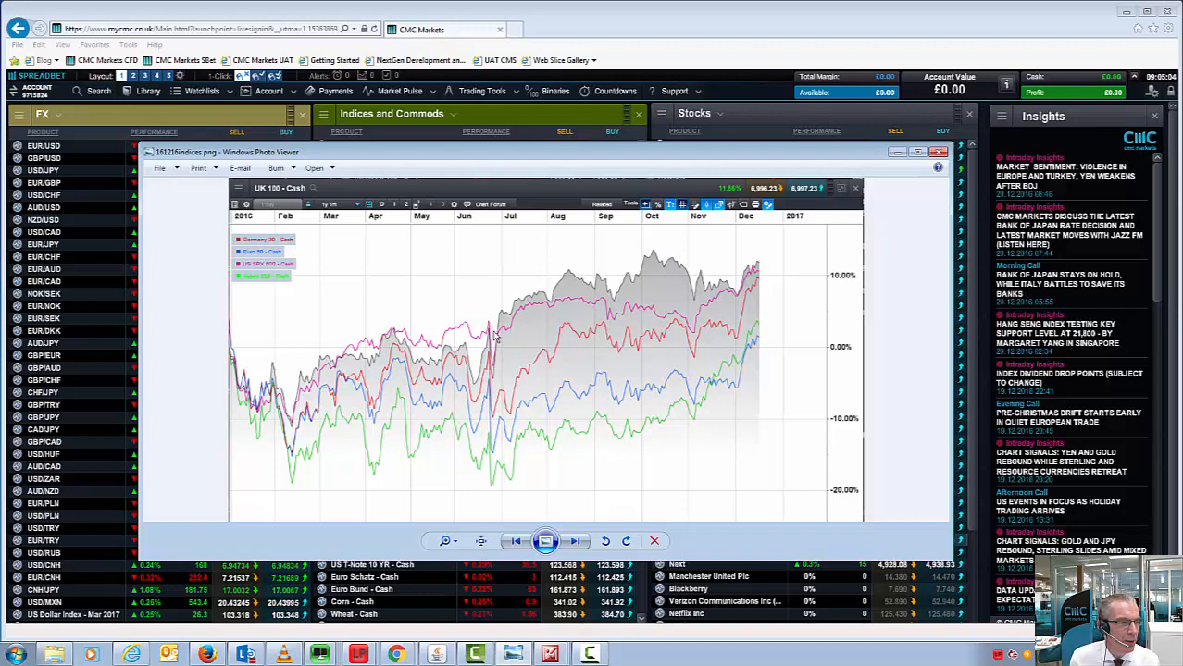
mouse_move(496, 488)
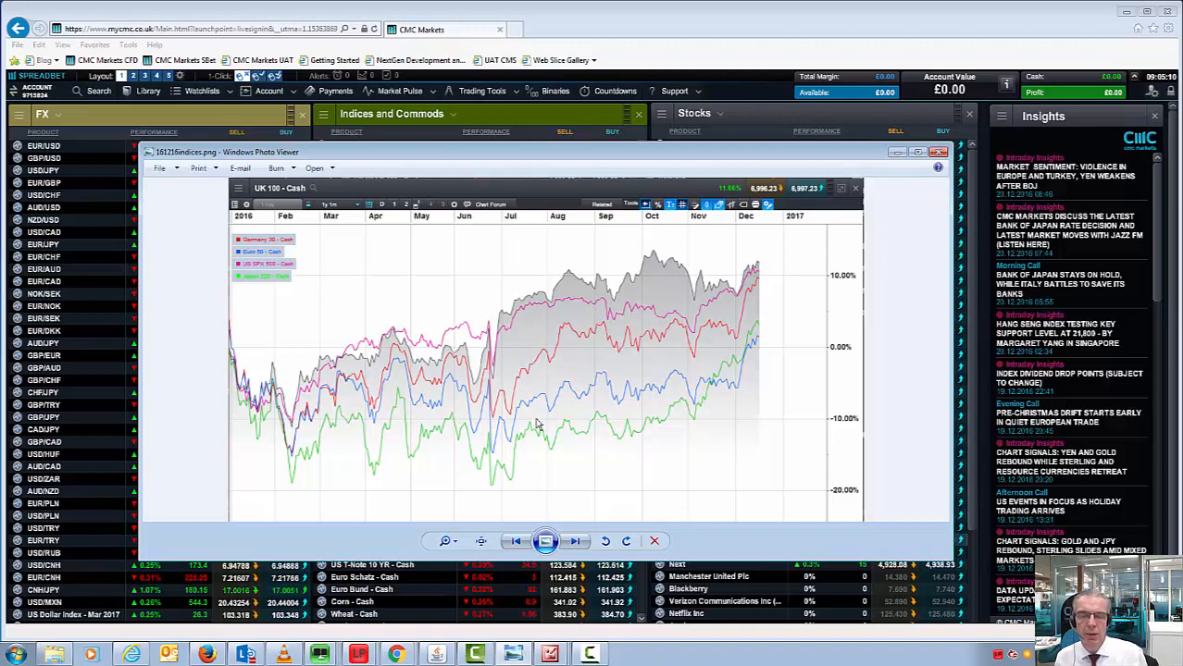
mouse_move(787, 315)
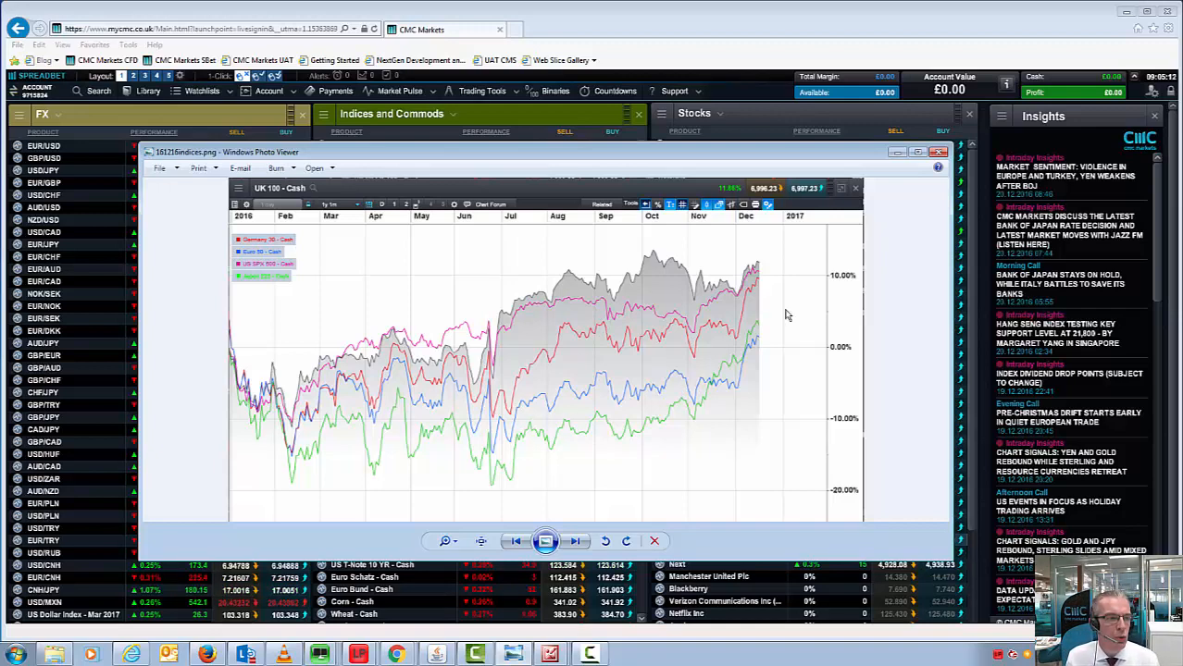
mouse_move(764, 279)
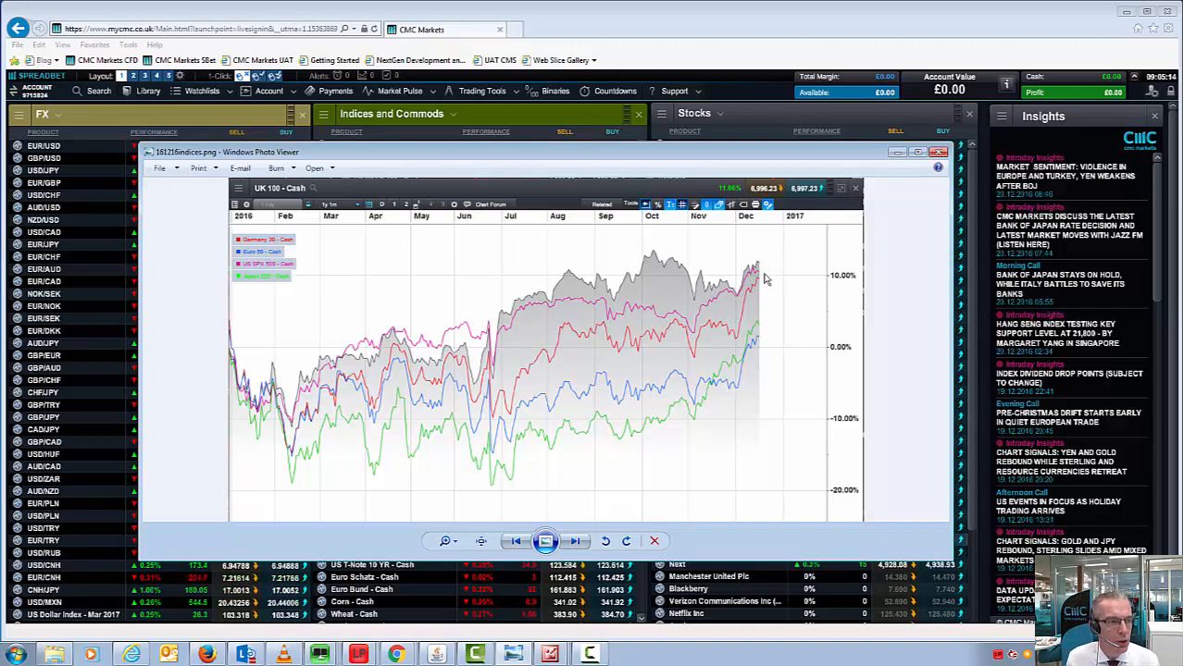
mouse_move(759, 304)
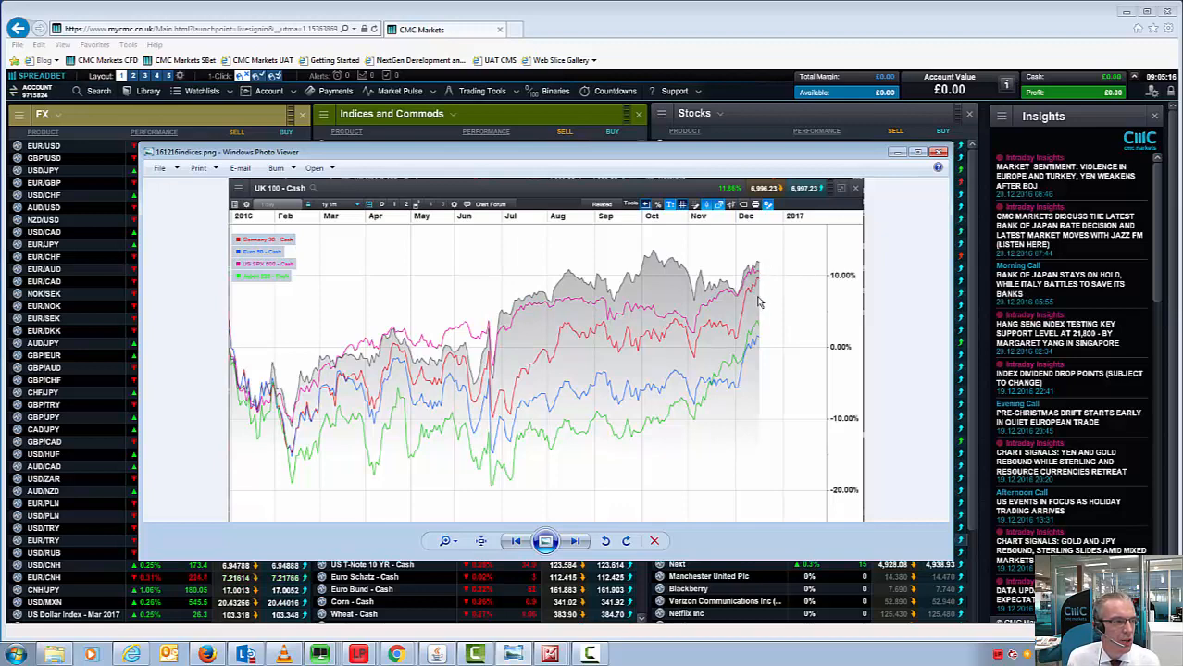
mouse_move(798, 310)
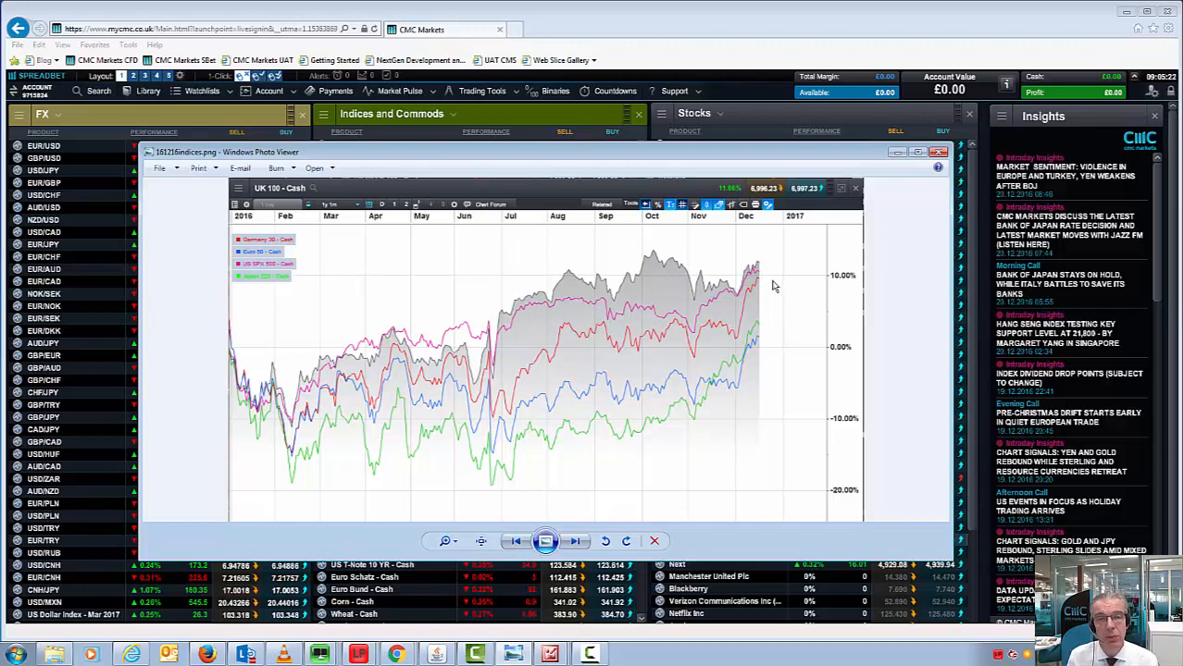
mouse_move(816, 247)
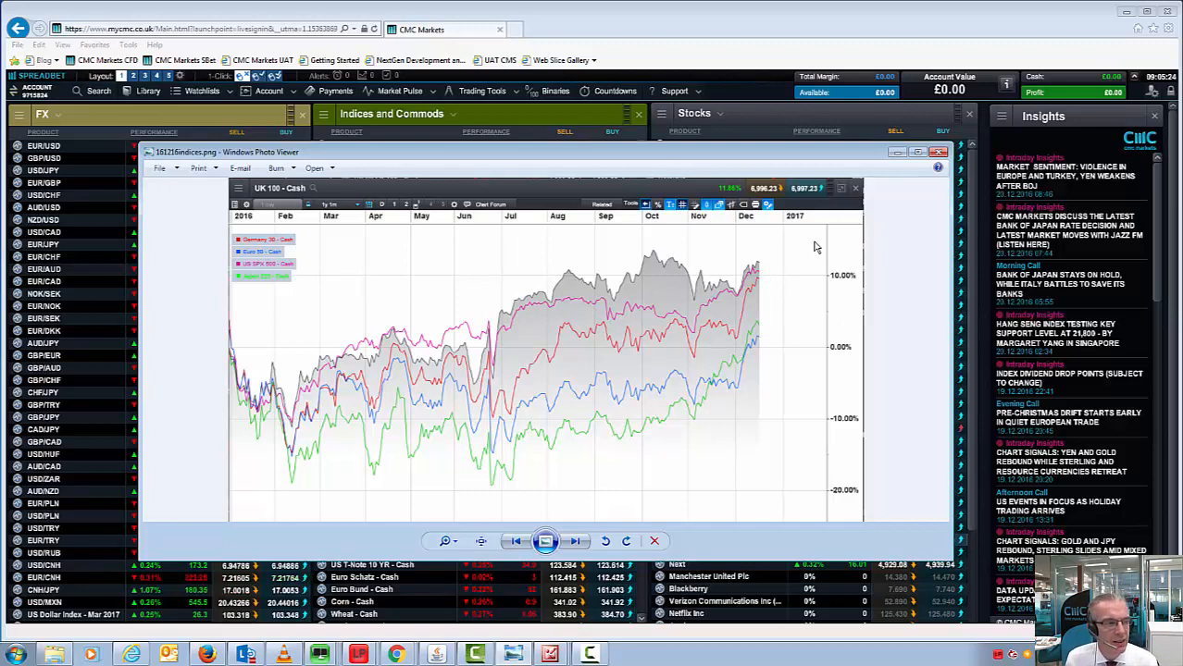
mouse_move(814, 375)
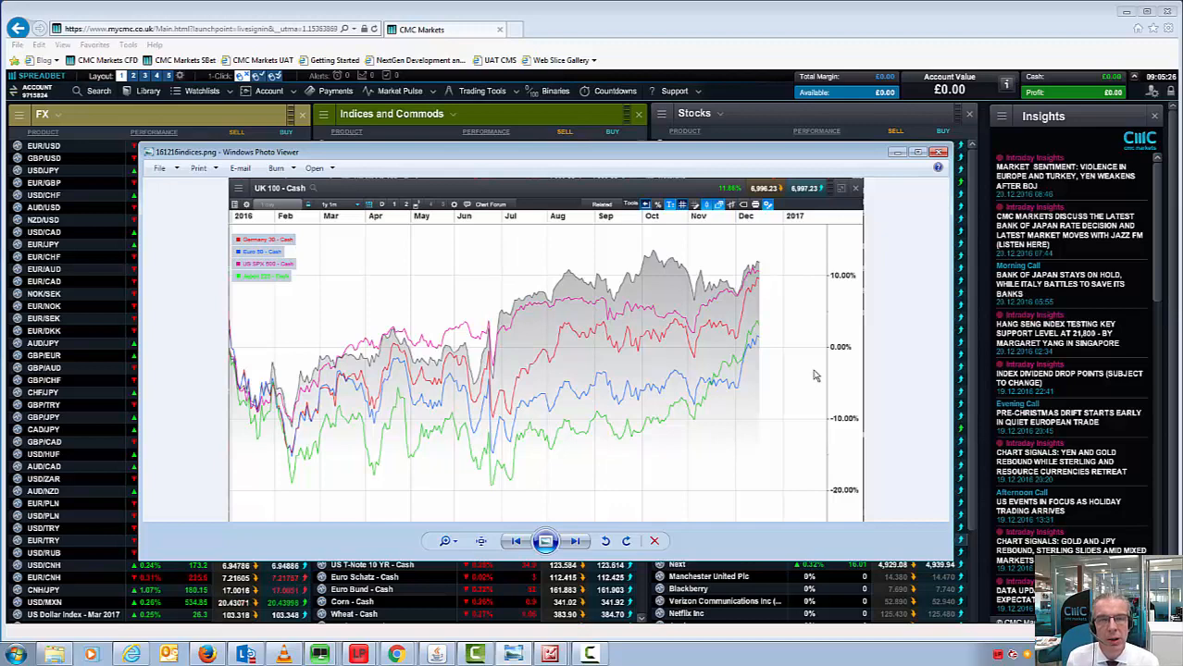
mouse_move(358, 430)
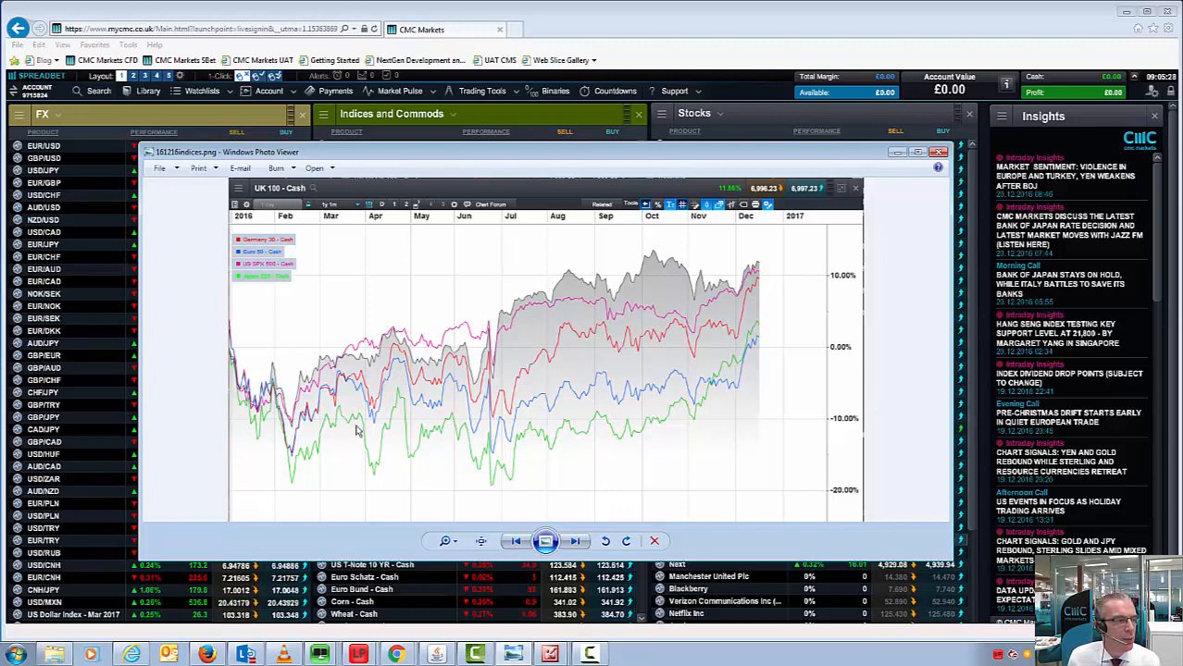
mouse_move(290, 470)
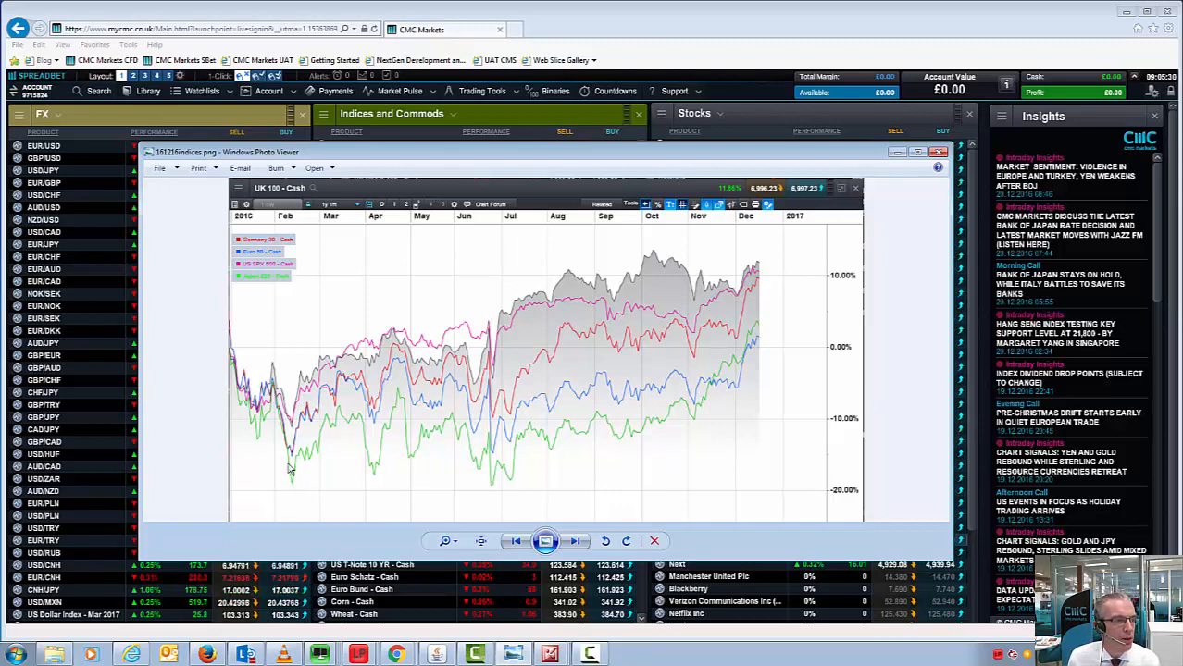
mouse_move(319, 495)
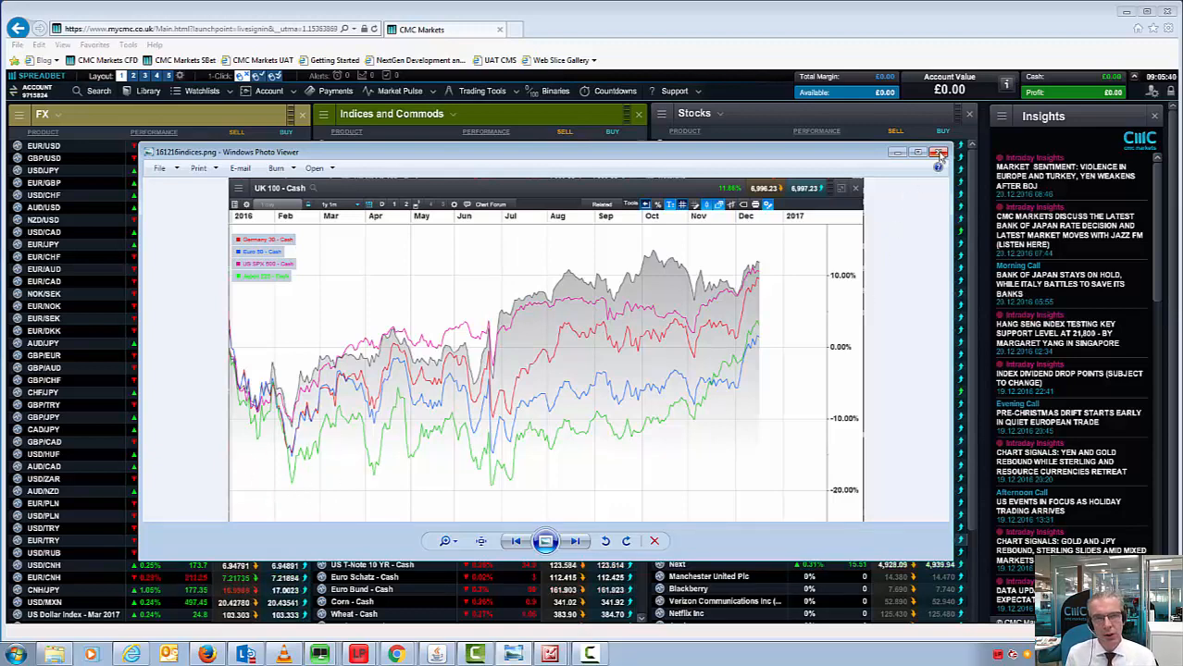
Step: Close the indices chart image in Windows Photo Viewer
click(937, 151)
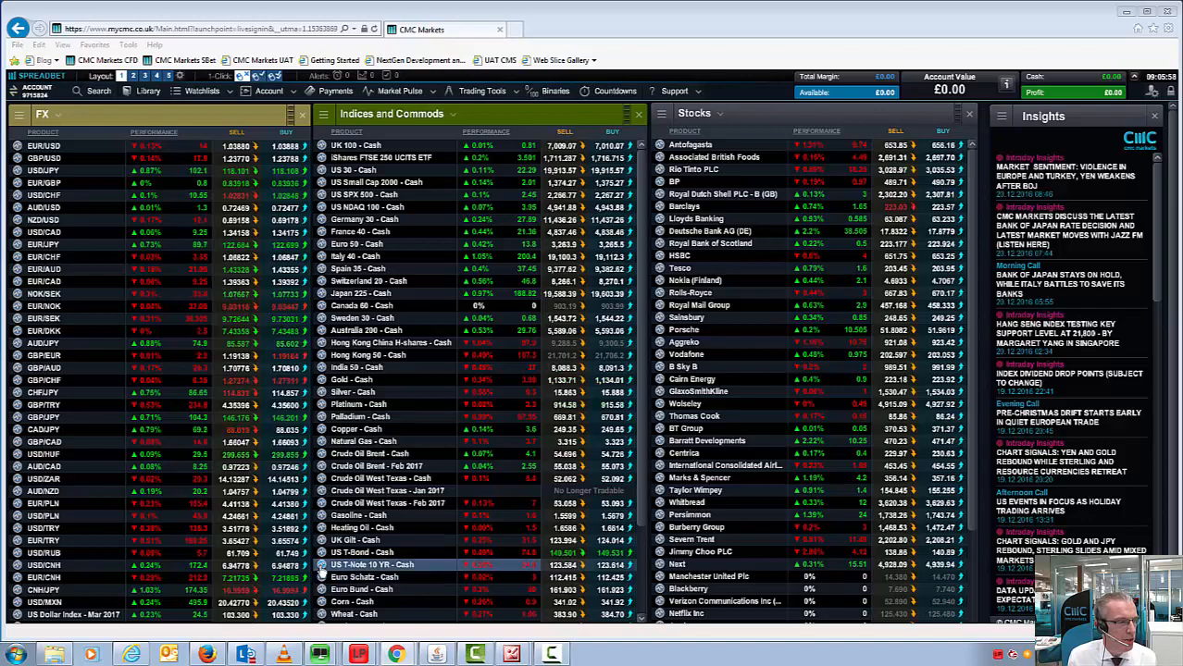
Step: Open the US 10-year yield GIF showing its long downtrend line
click(370, 392)
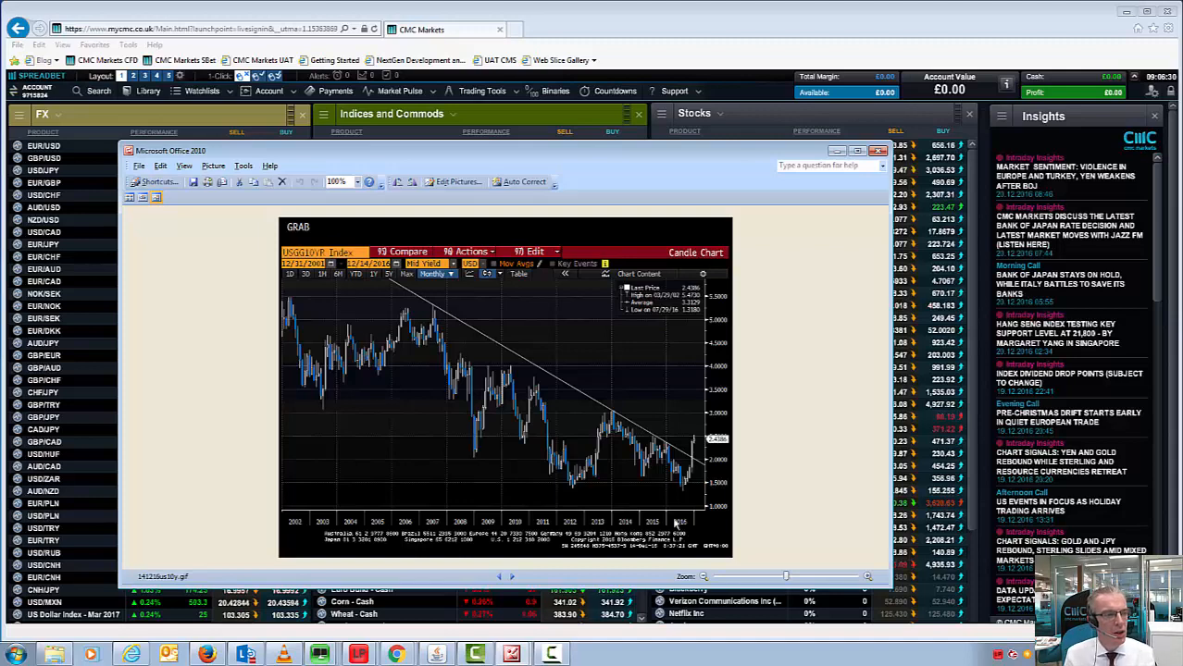
mouse_move(692, 448)
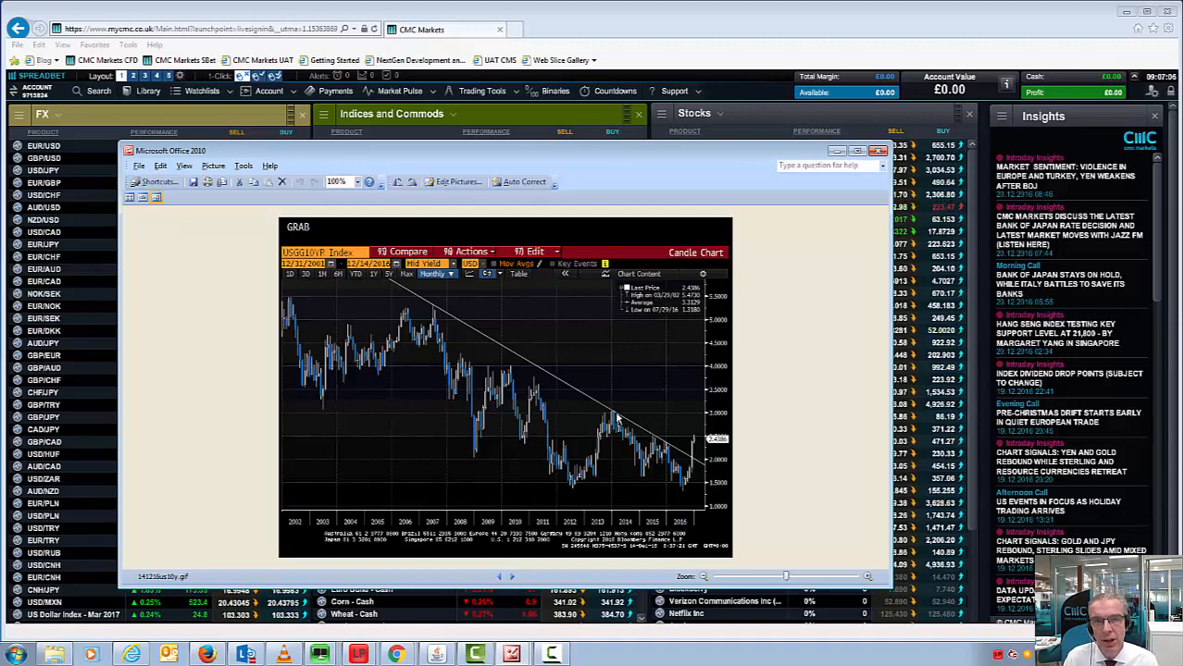
mouse_move(662, 433)
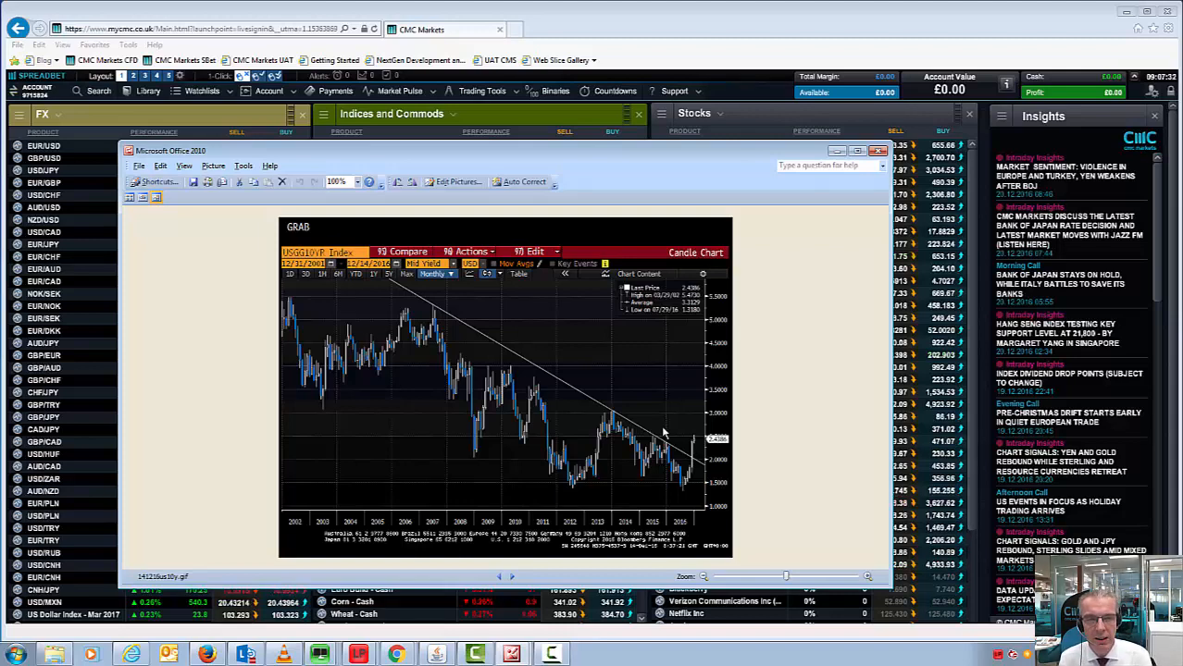
mouse_move(584, 479)
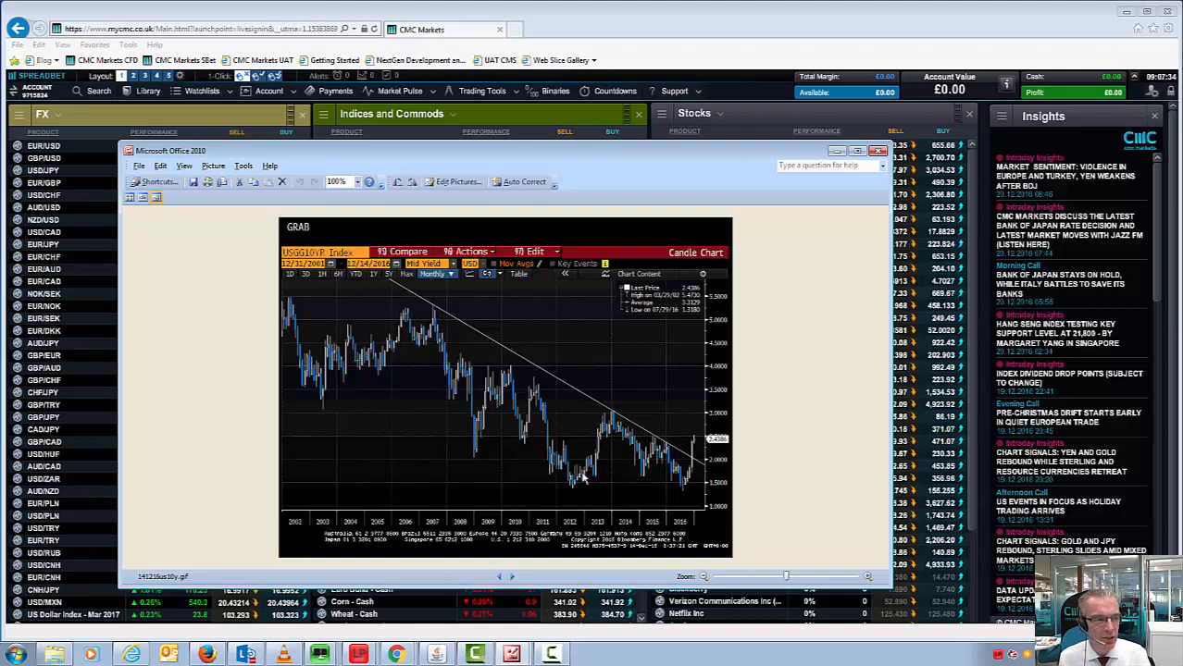
mouse_move(676, 447)
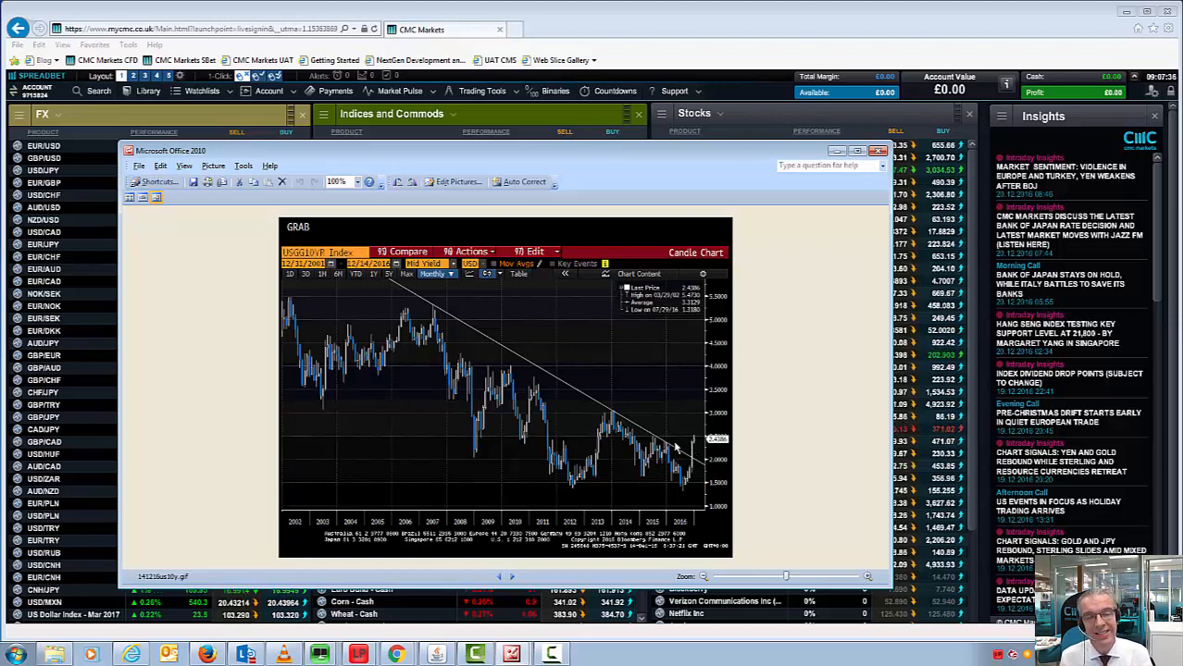
mouse_move(689, 447)
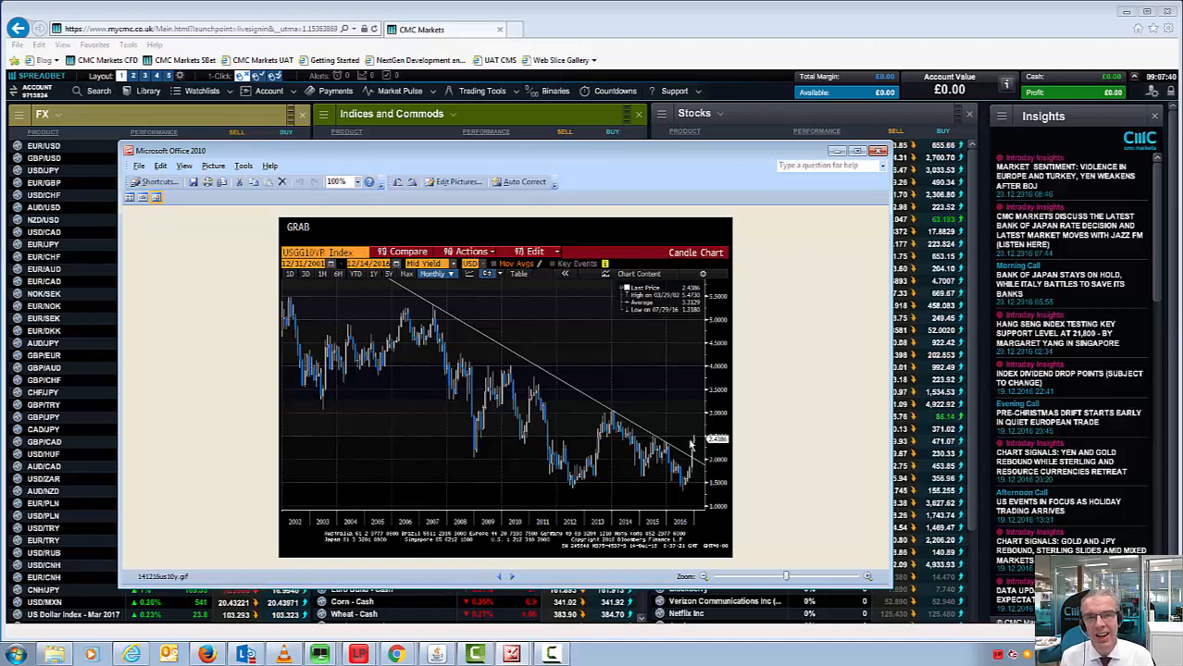
mouse_move(662, 503)
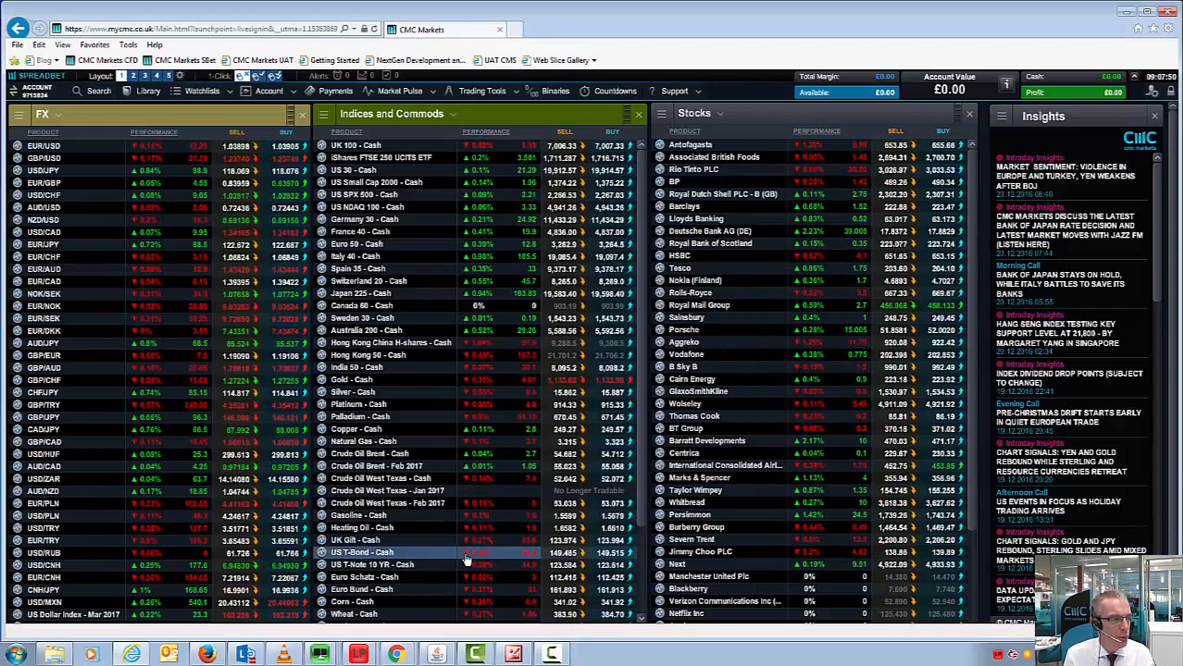
right_click(462, 552)
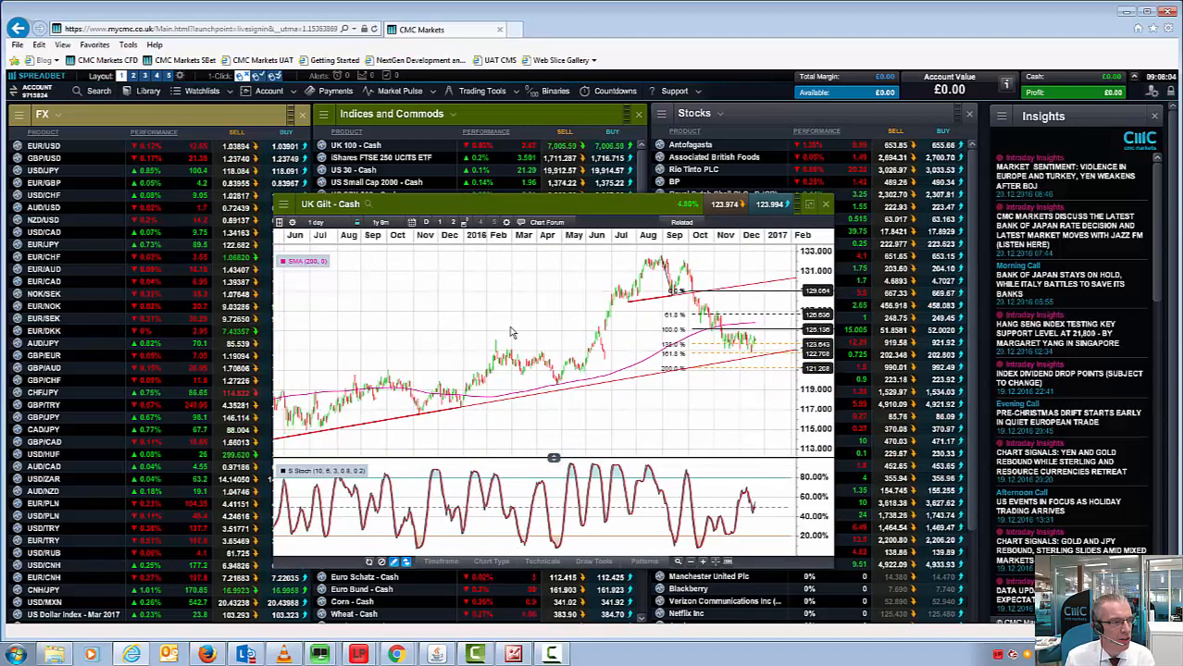
click(315, 222)
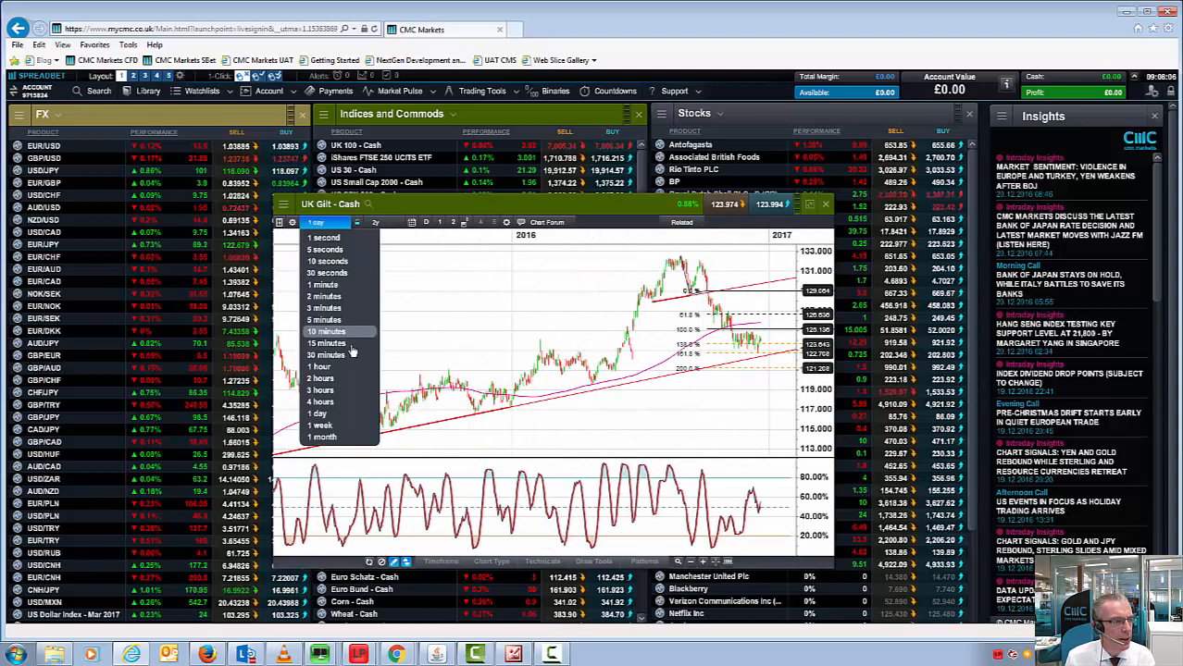
click(322, 425)
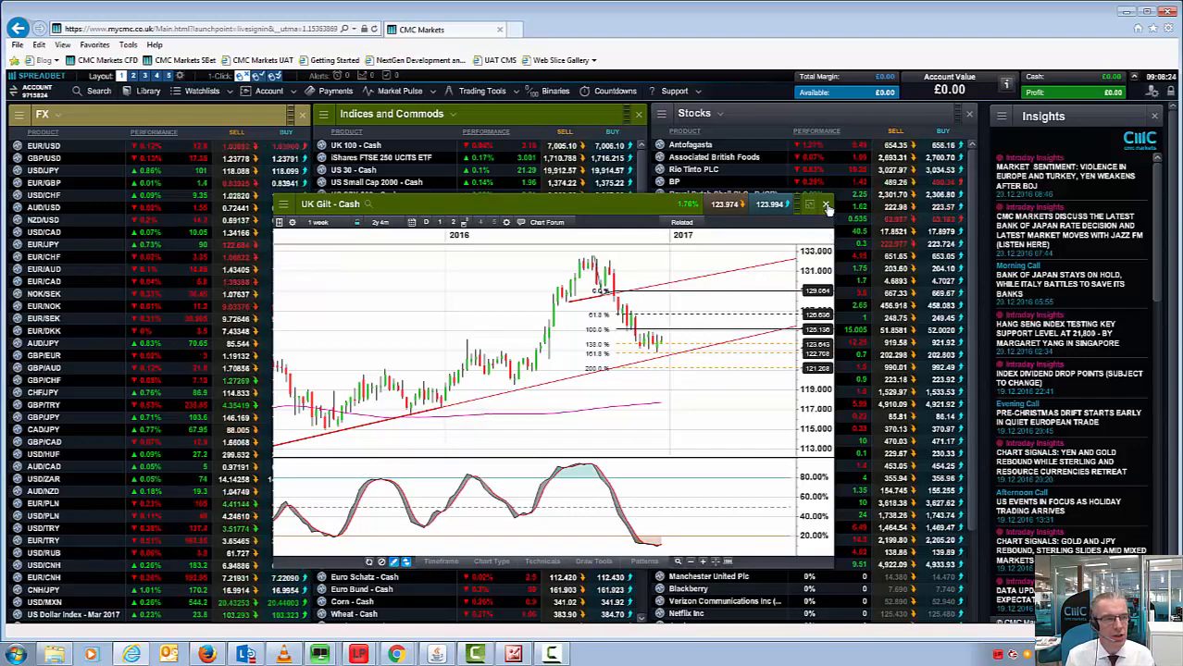
click(825, 204)
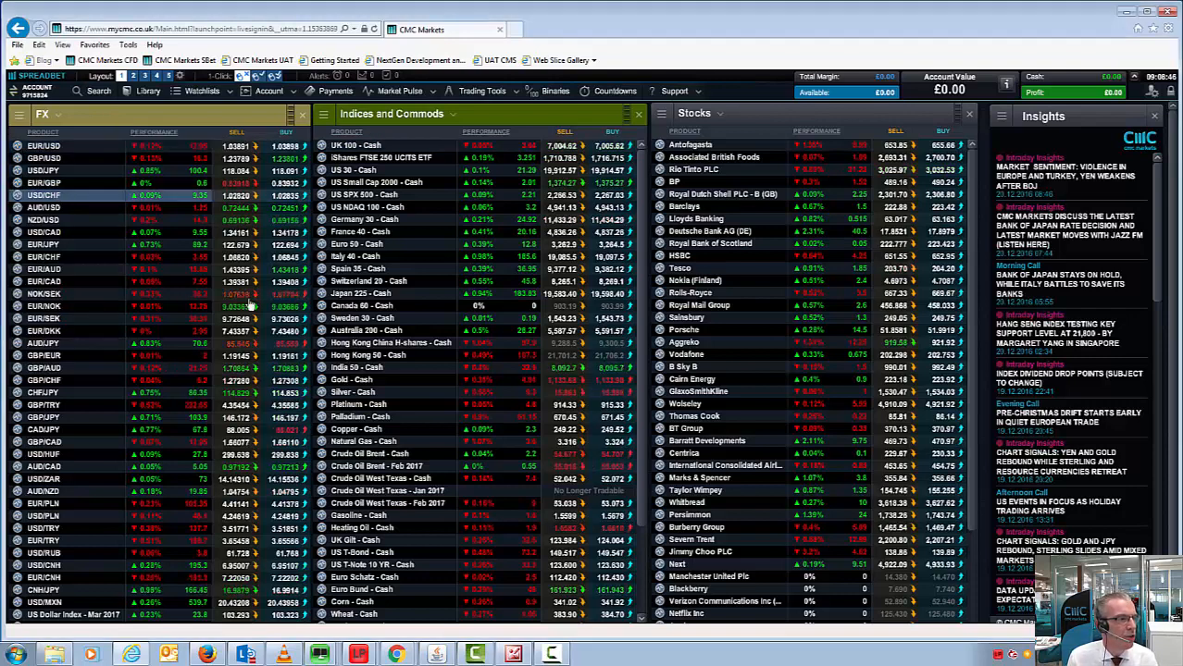
Step: Open the saved EUR/USD chart from the FX watchlist and view daily candles
click(44, 145)
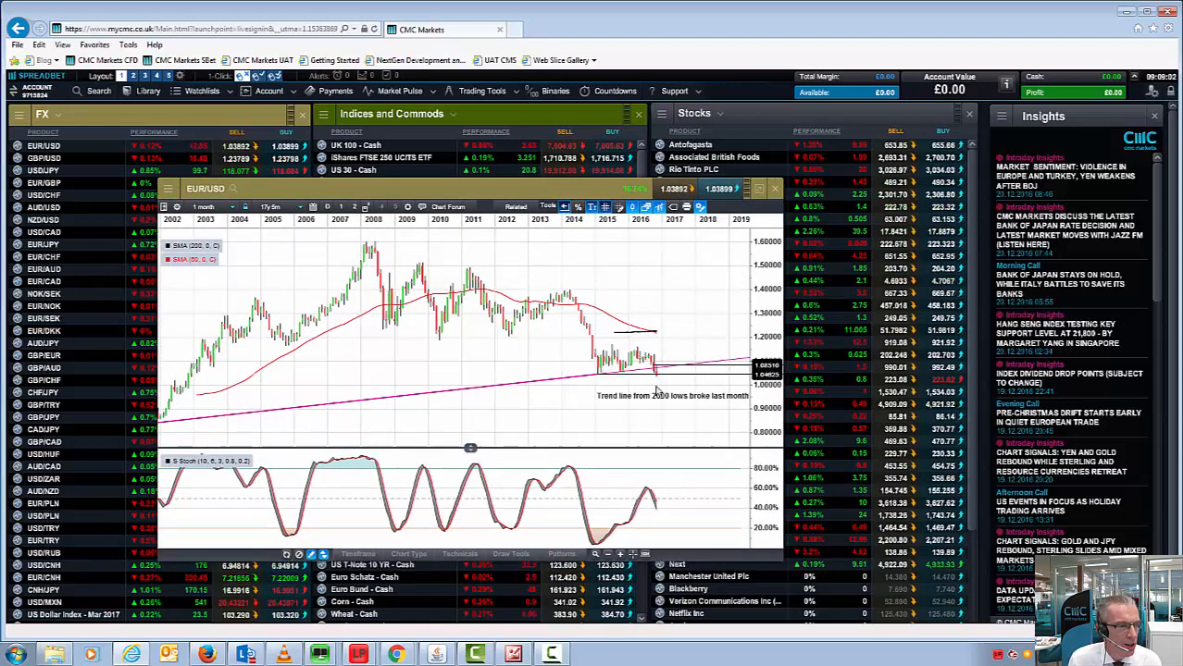
mouse_move(673, 412)
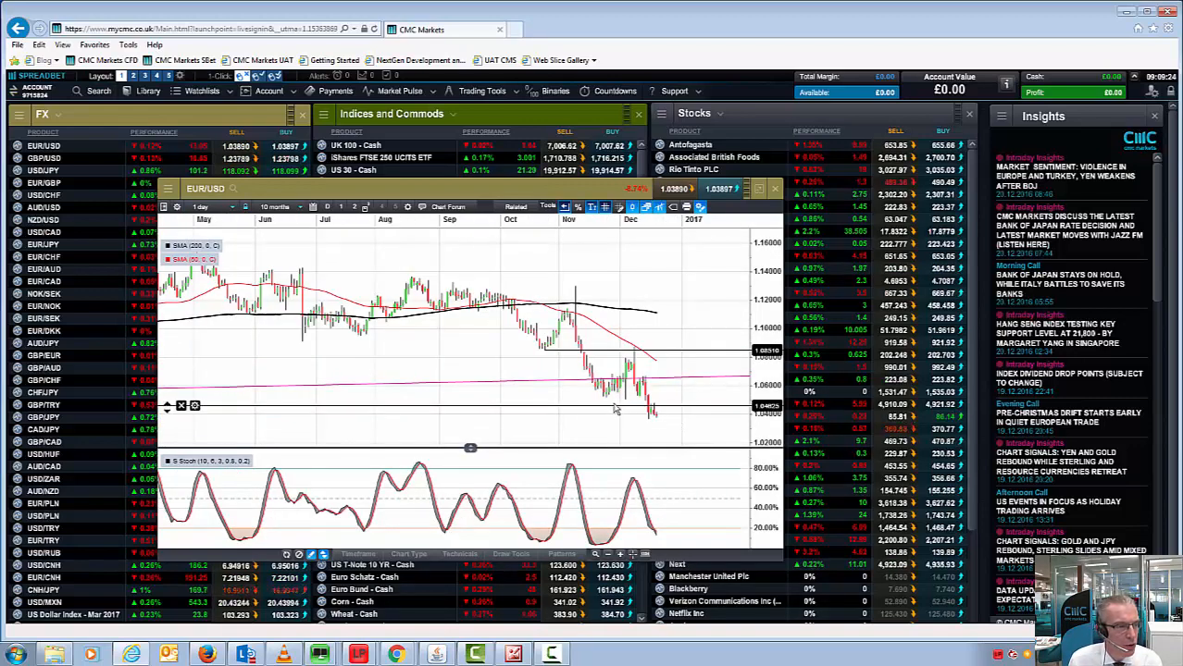
click(511, 553)
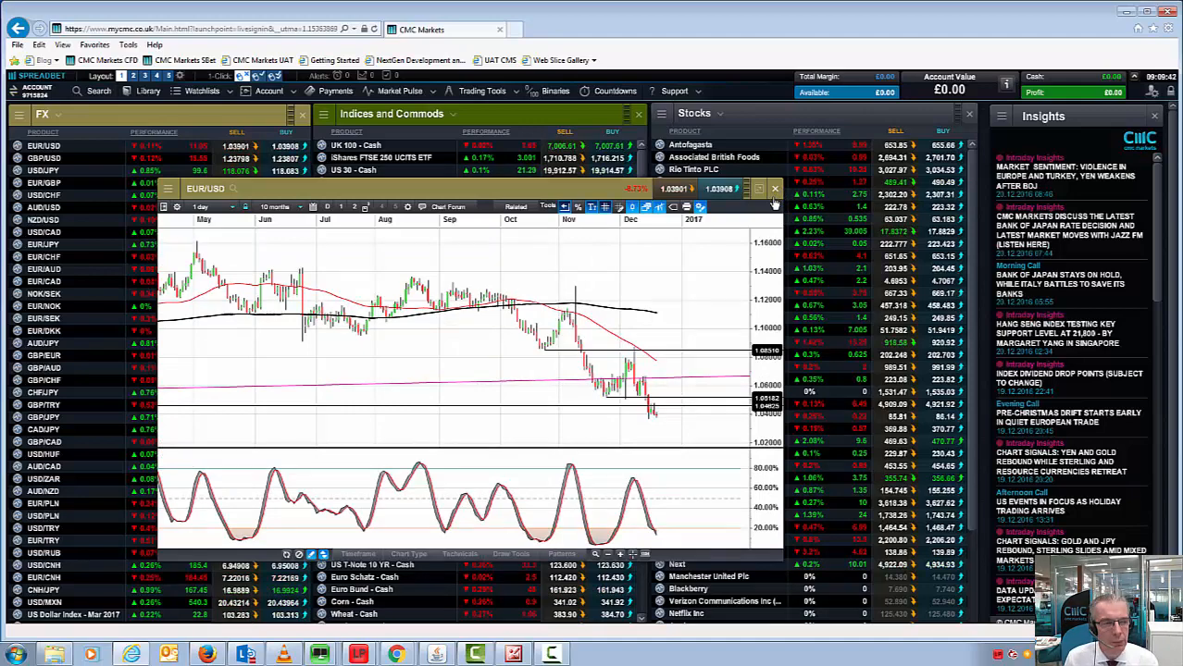
click(775, 189)
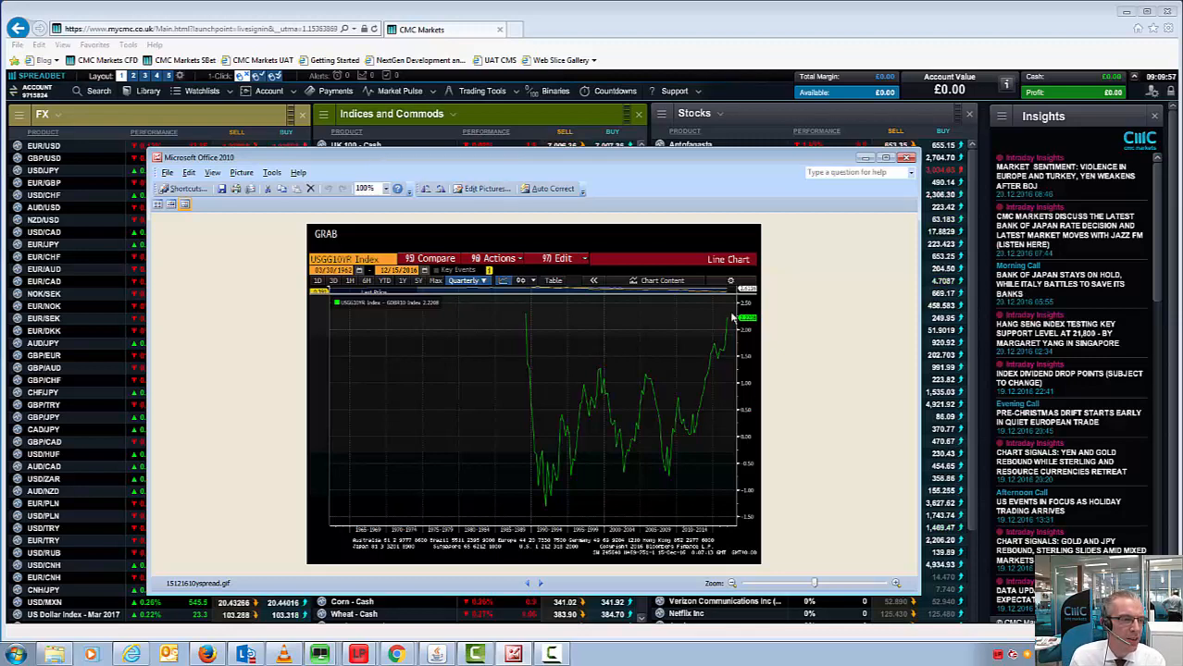
mouse_move(525, 327)
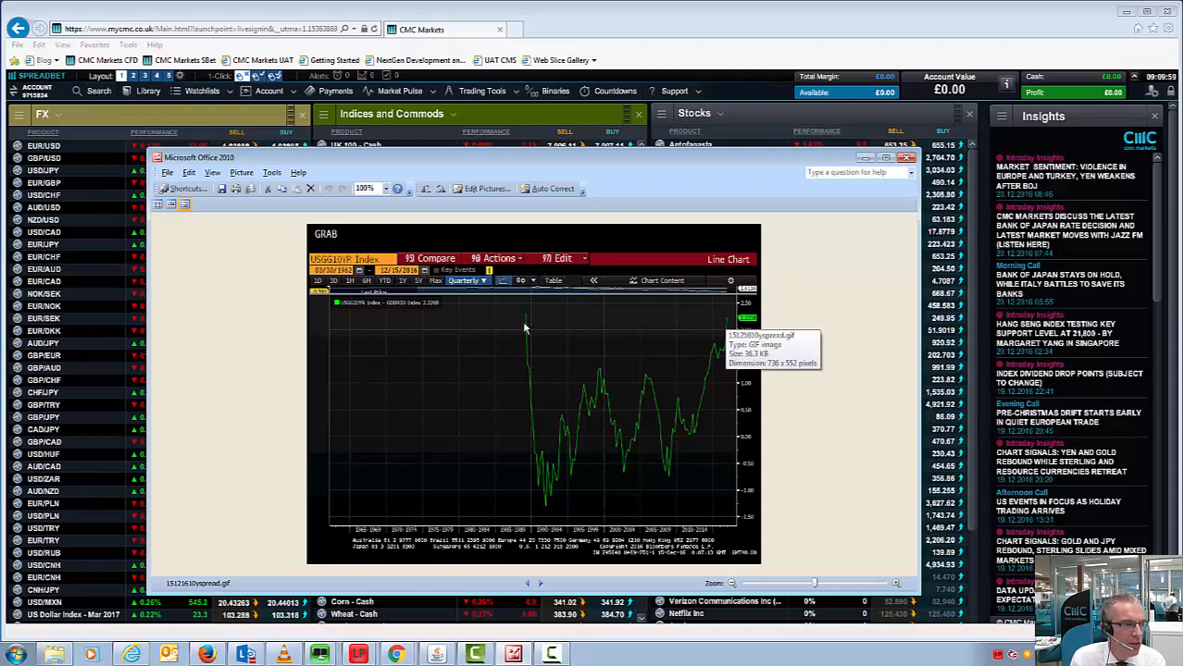
mouse_move(524, 331)
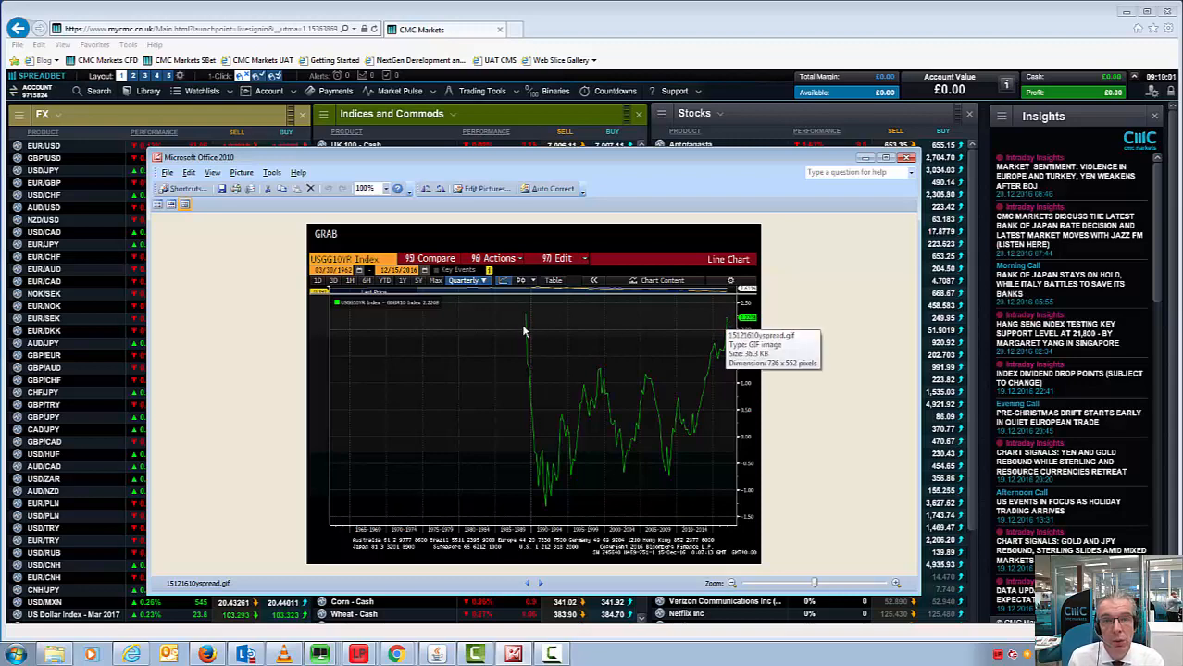
mouse_move(574, 416)
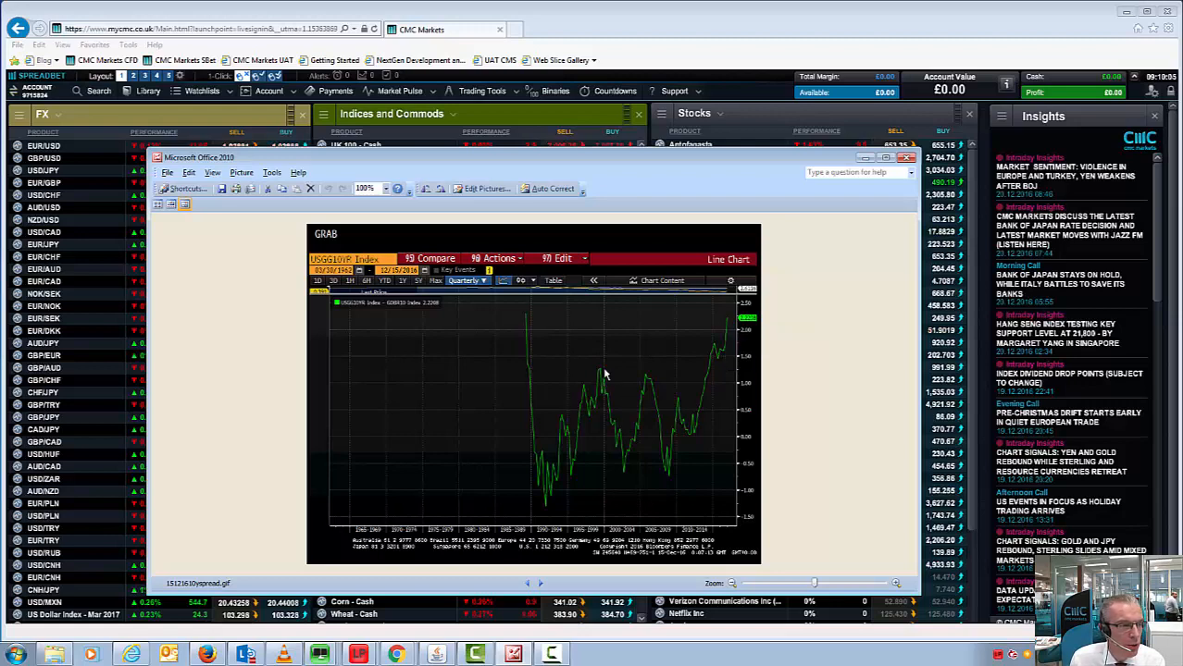
mouse_move(606, 378)
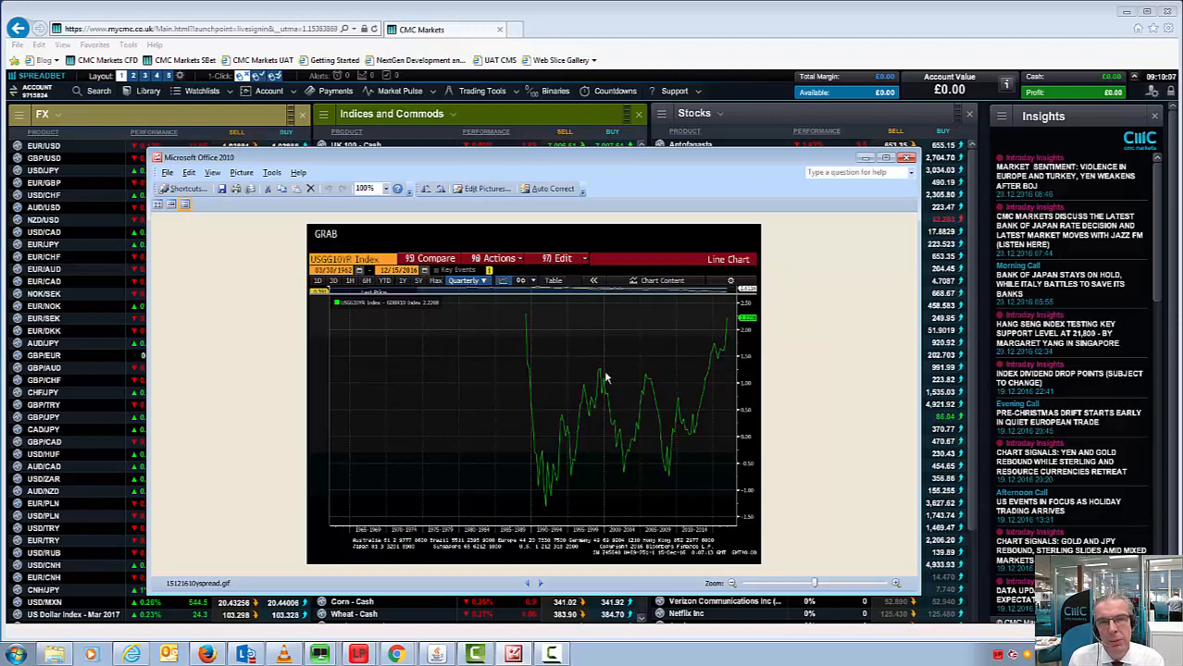
mouse_move(592, 371)
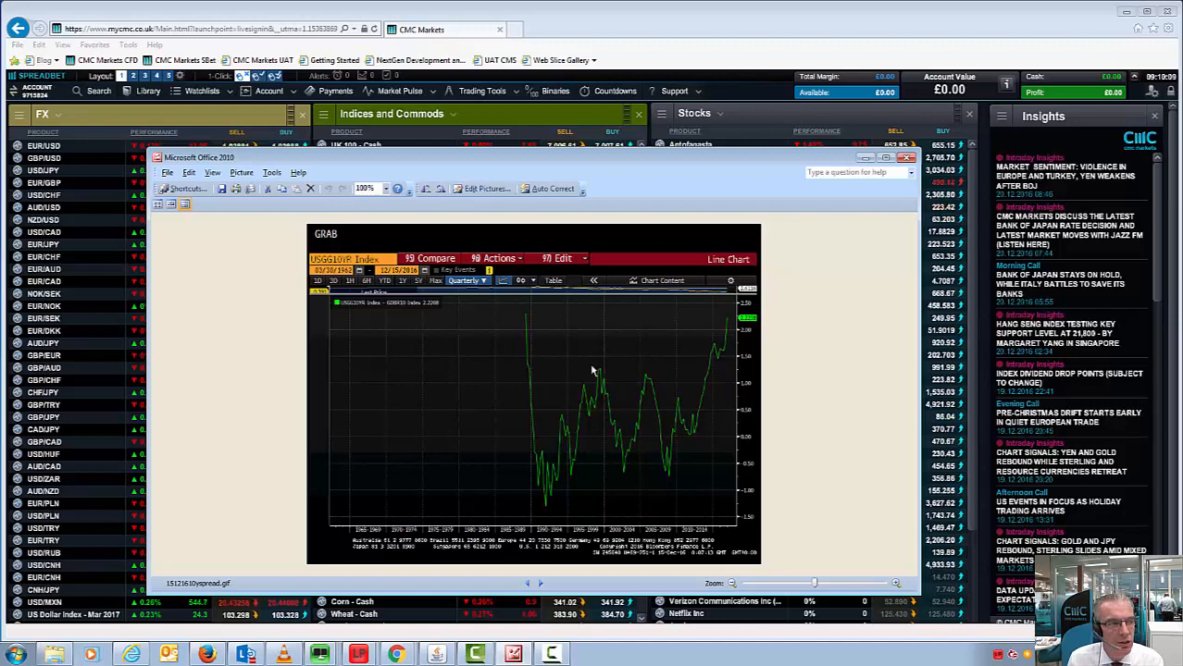
mouse_move(620, 386)
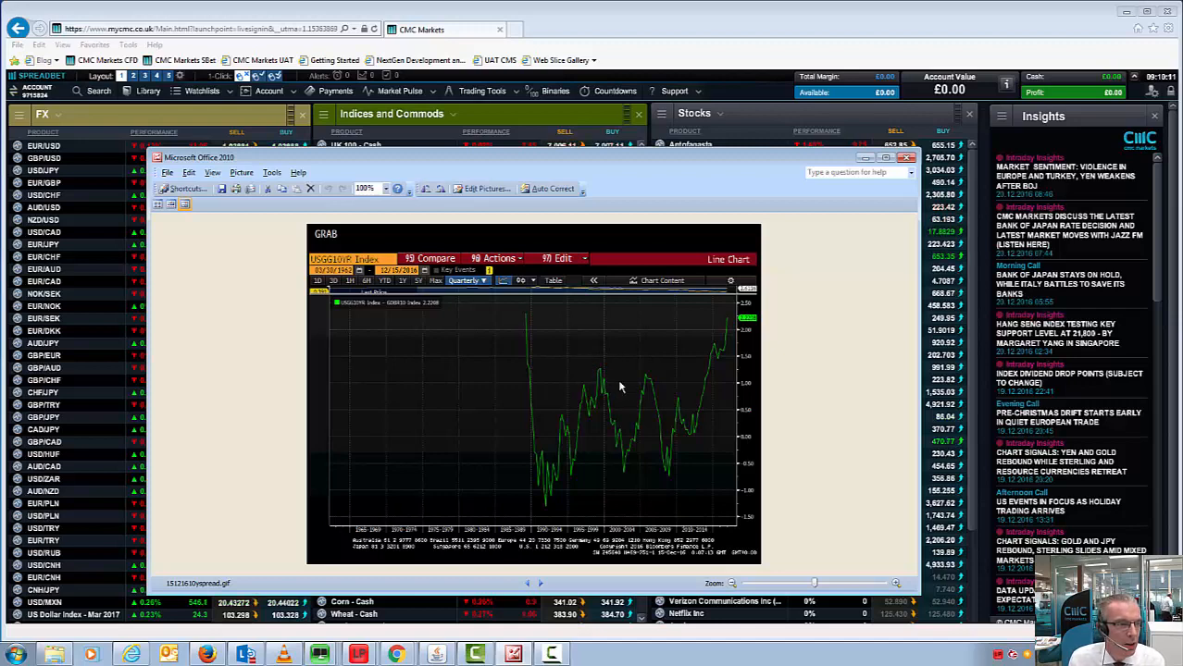
mouse_move(595, 376)
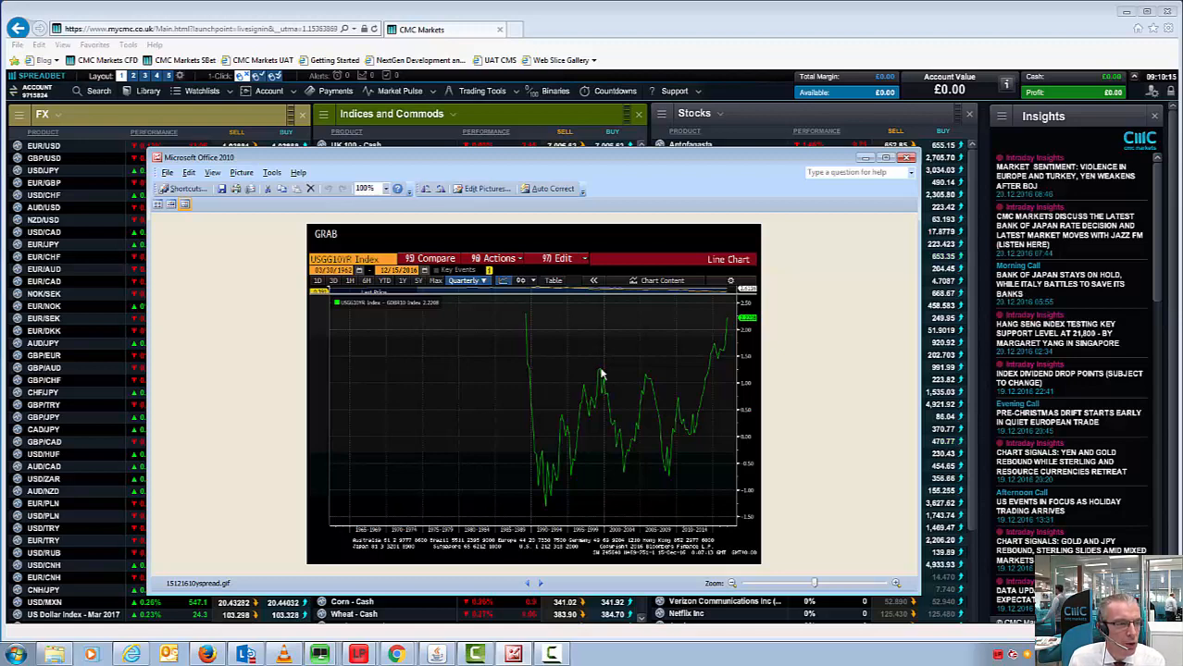
mouse_move(630, 399)
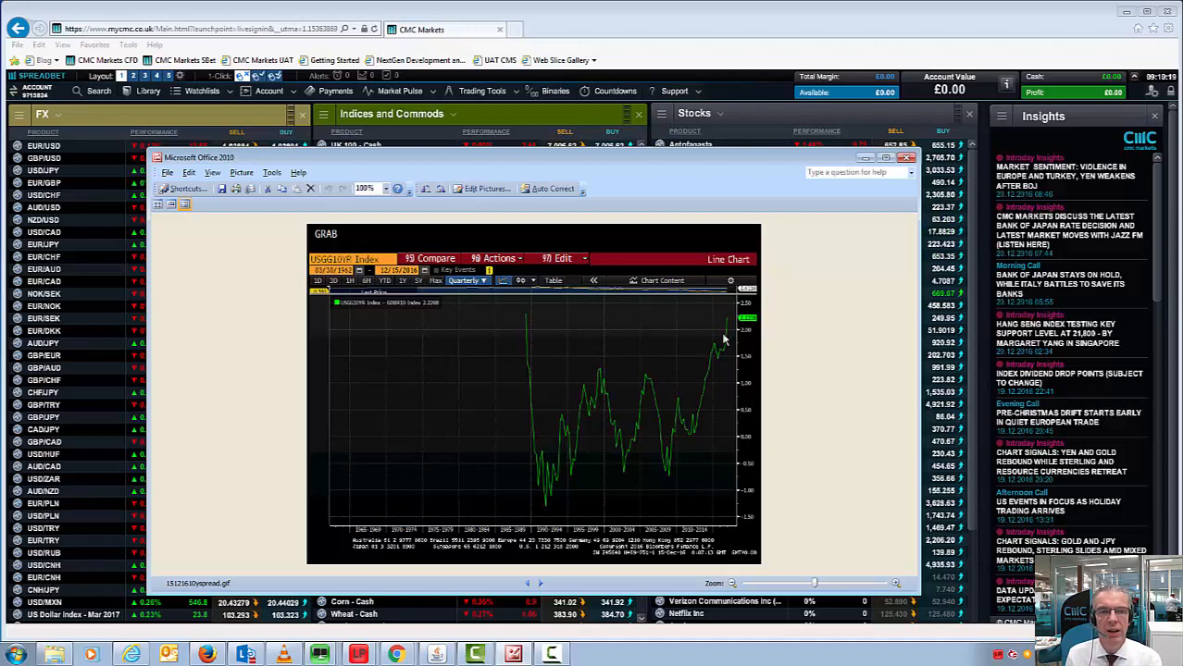
mouse_move(701, 302)
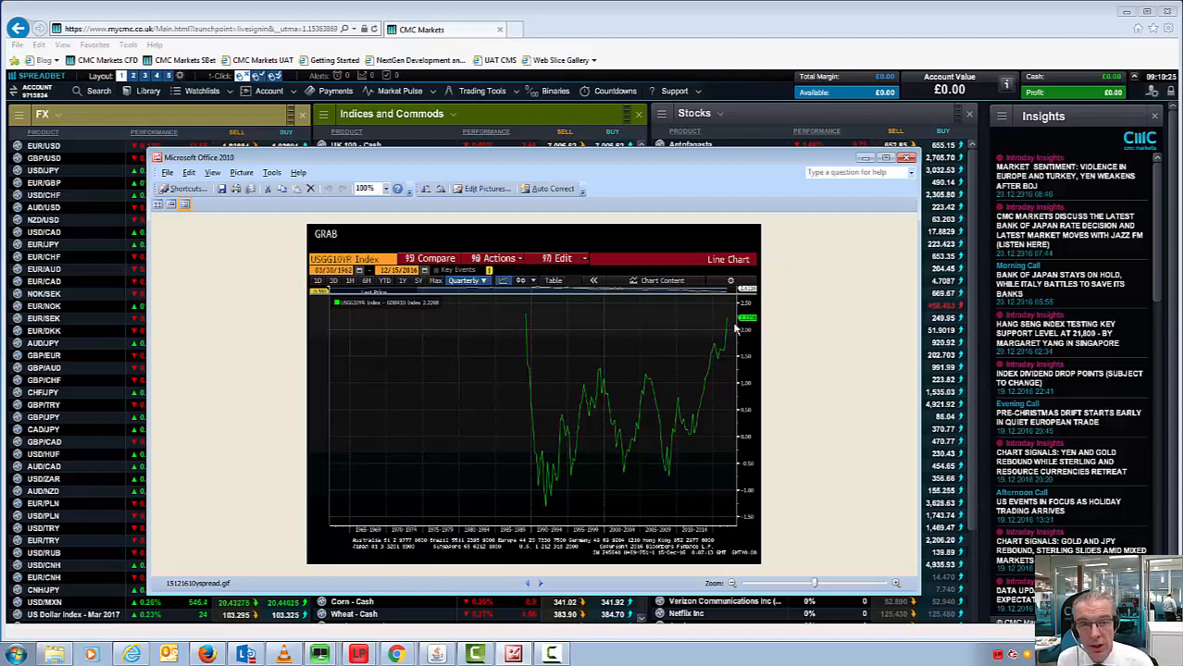
mouse_move(738, 400)
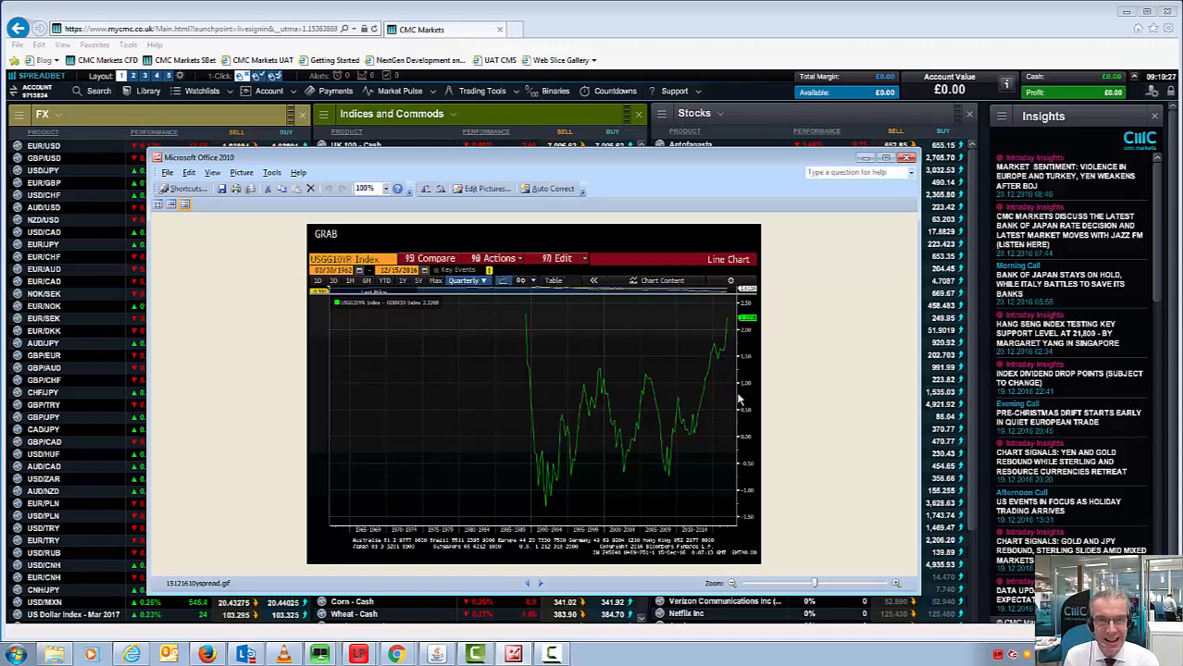
mouse_move(601, 378)
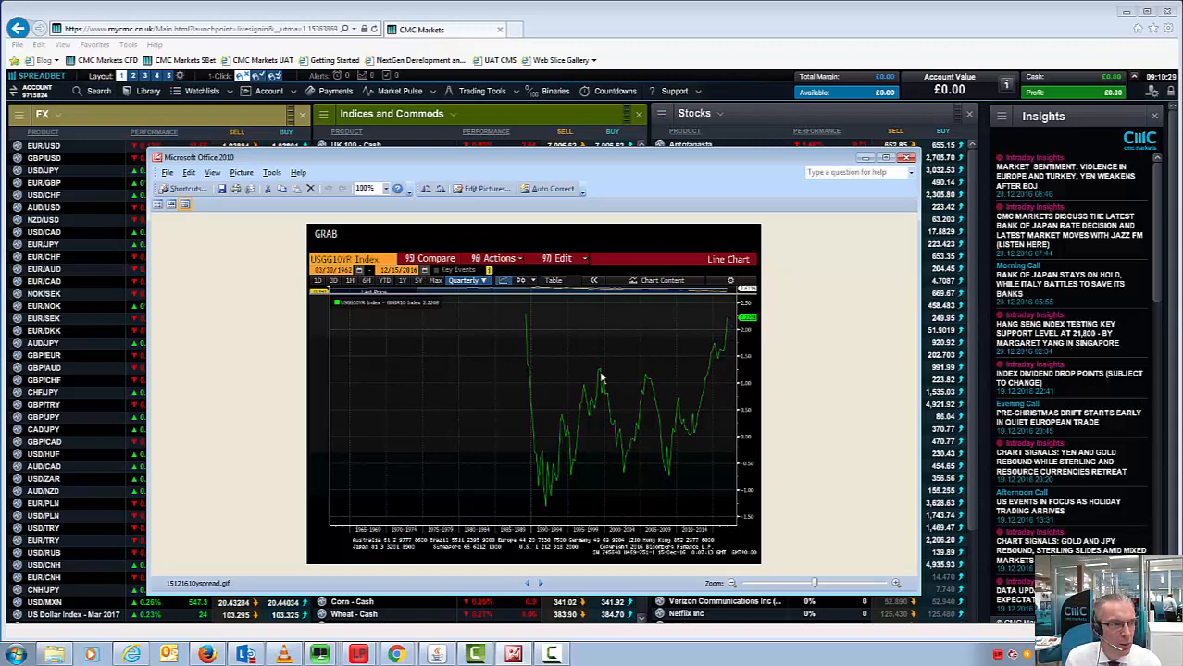
mouse_move(600, 375)
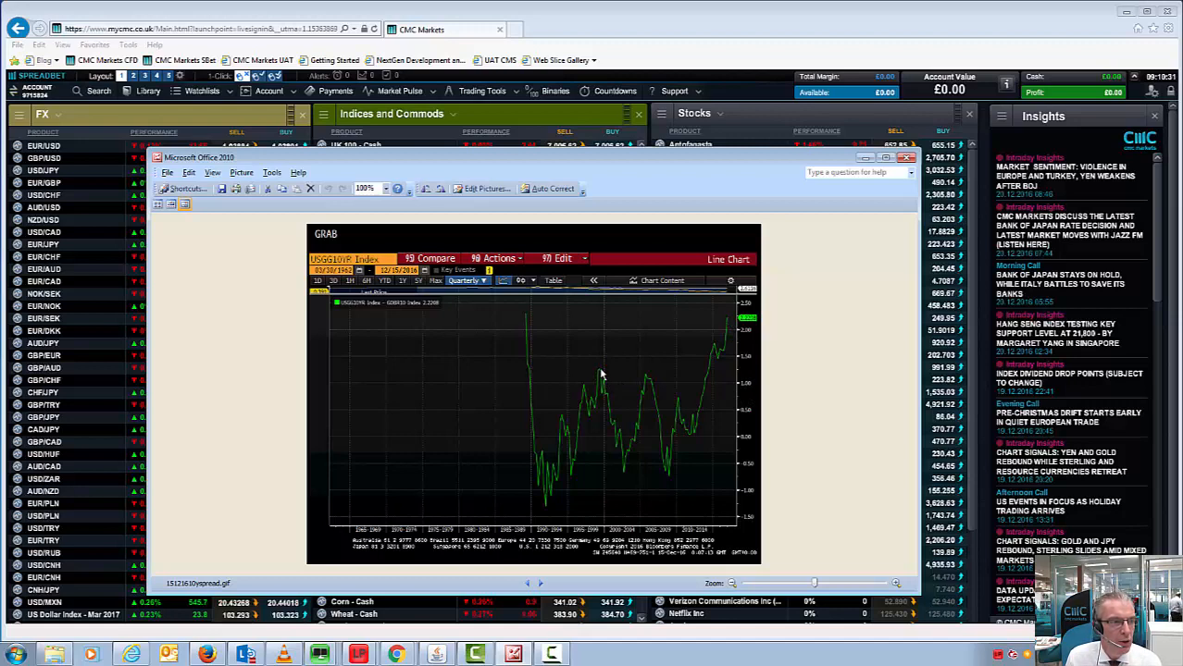
mouse_move(725, 341)
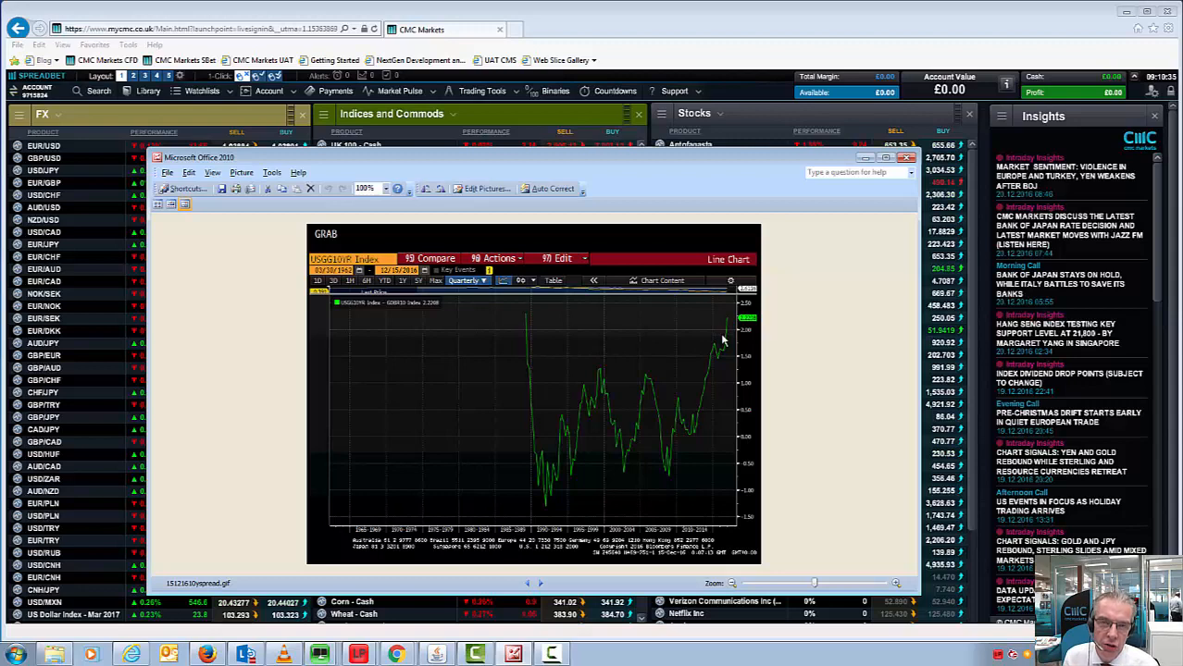
mouse_move(893, 199)
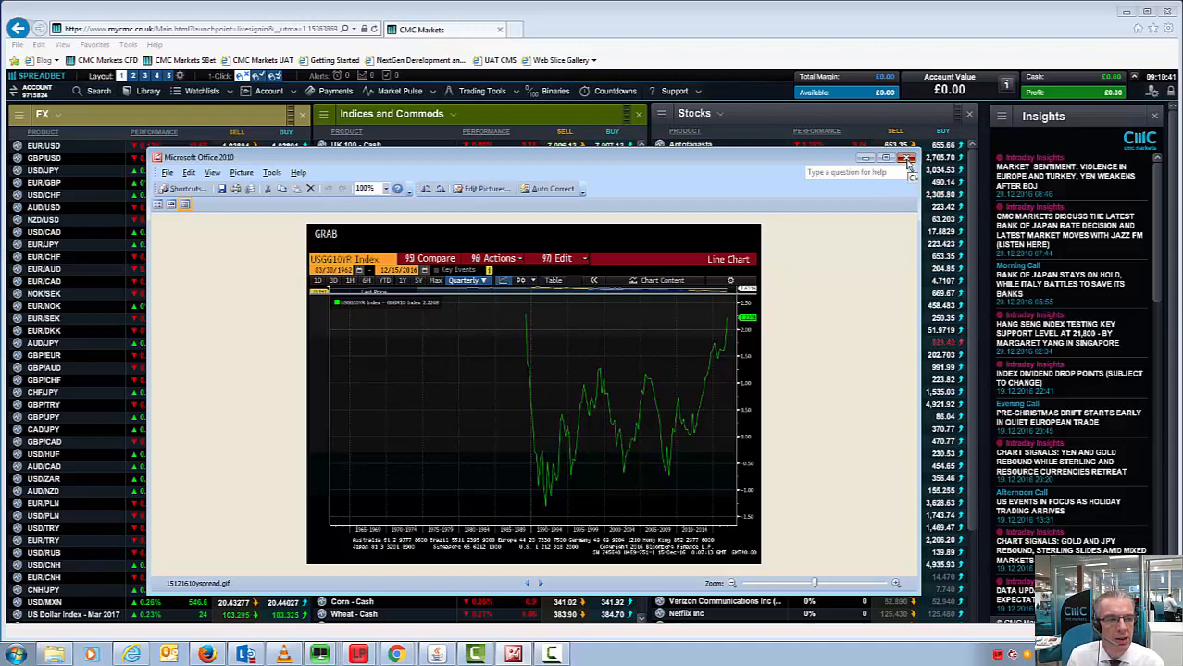
Step: Close the yield differential image, open the saved GBP/USD chart, then the daily EUR/GBP chart
click(910, 157)
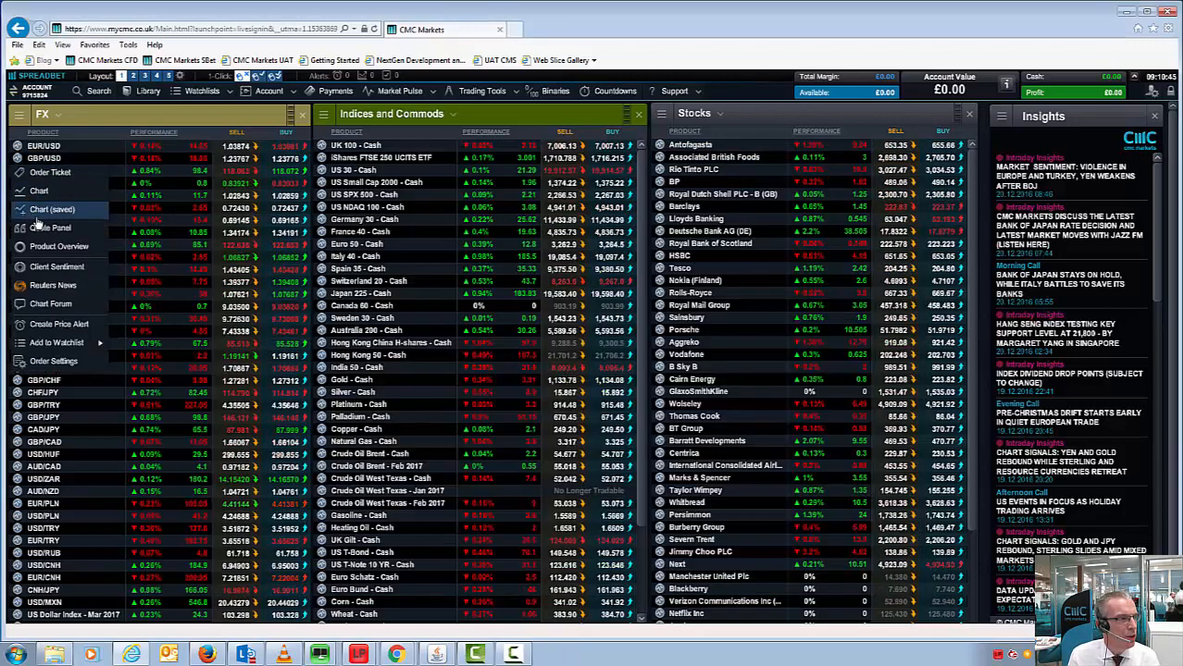
click(39, 190)
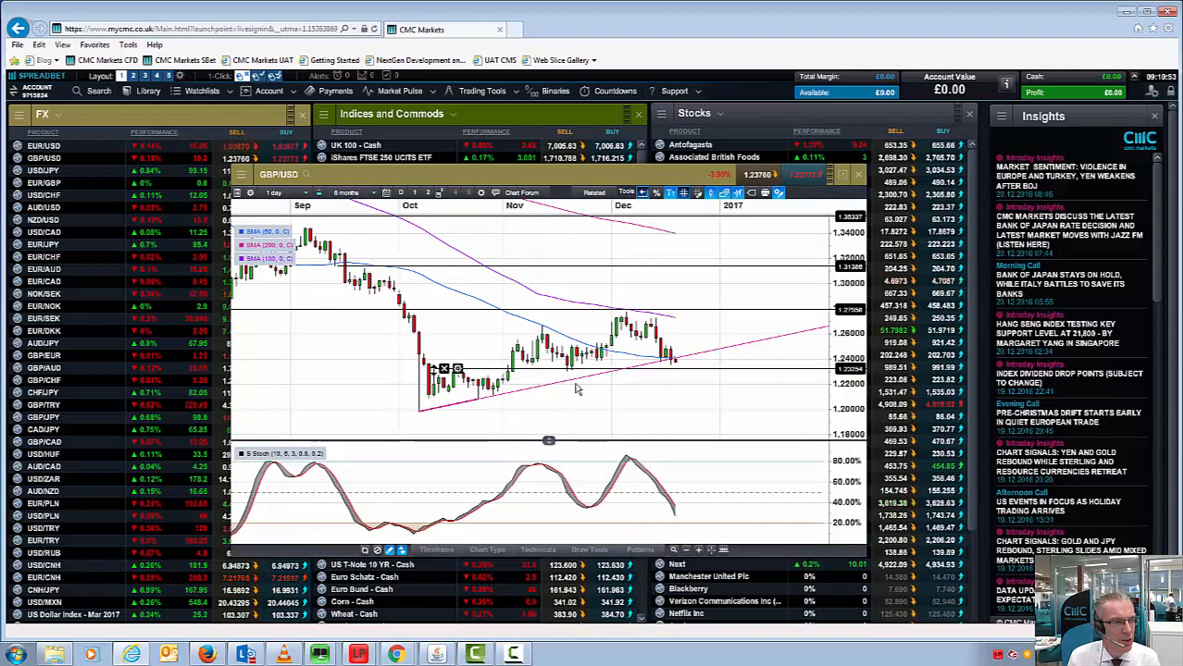
mouse_move(690, 375)
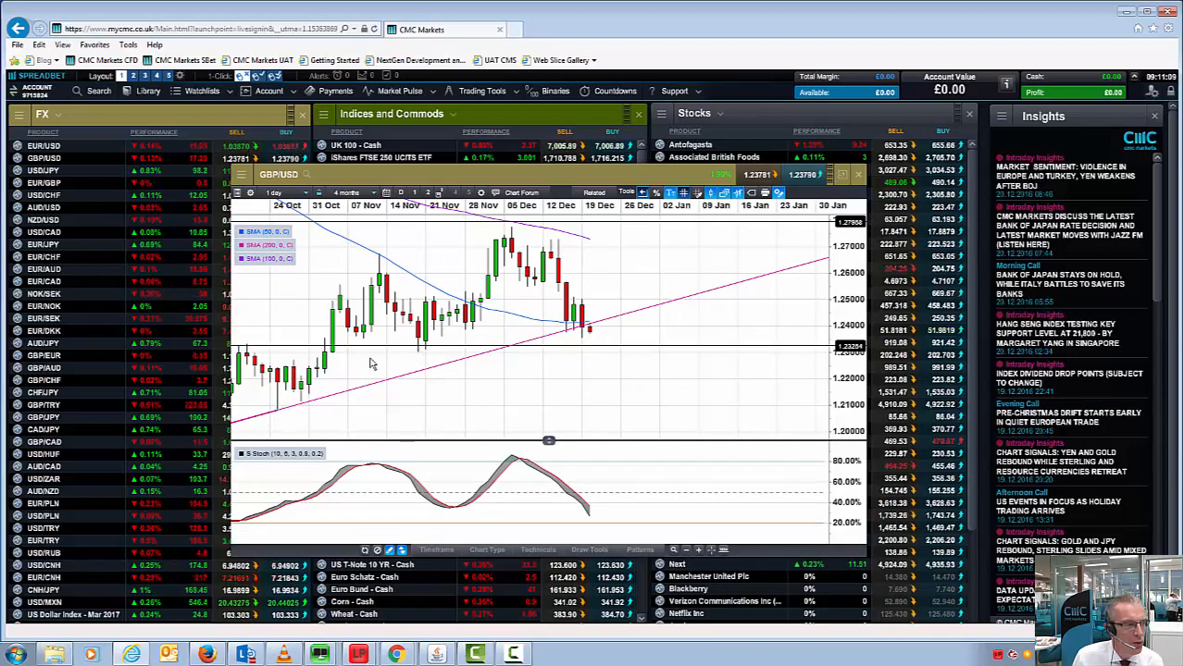
click(348, 192)
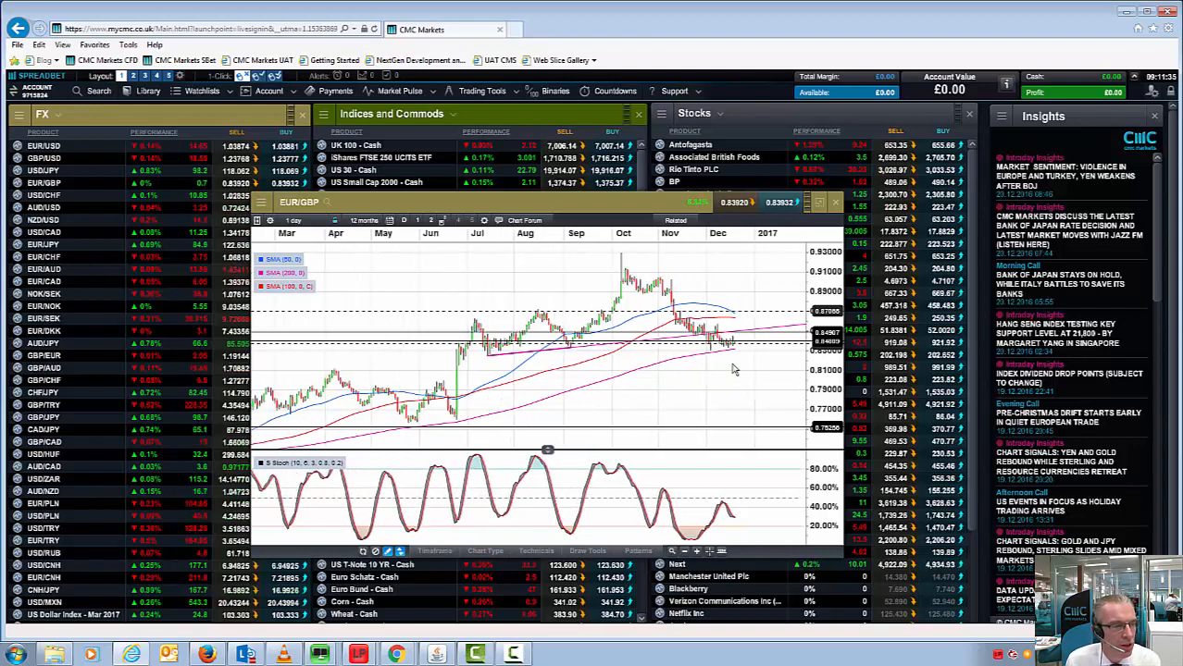
click(377, 220)
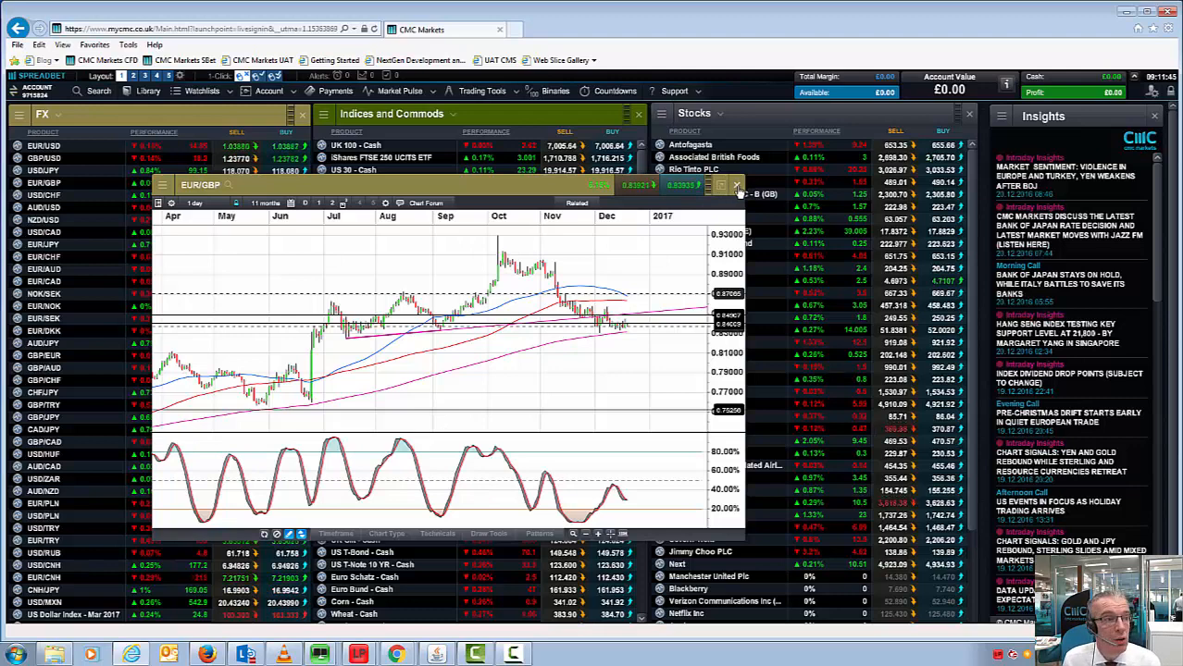
Step: Close the EUR/GBP chart window to restore the FX, indices and stocks boards
click(738, 186)
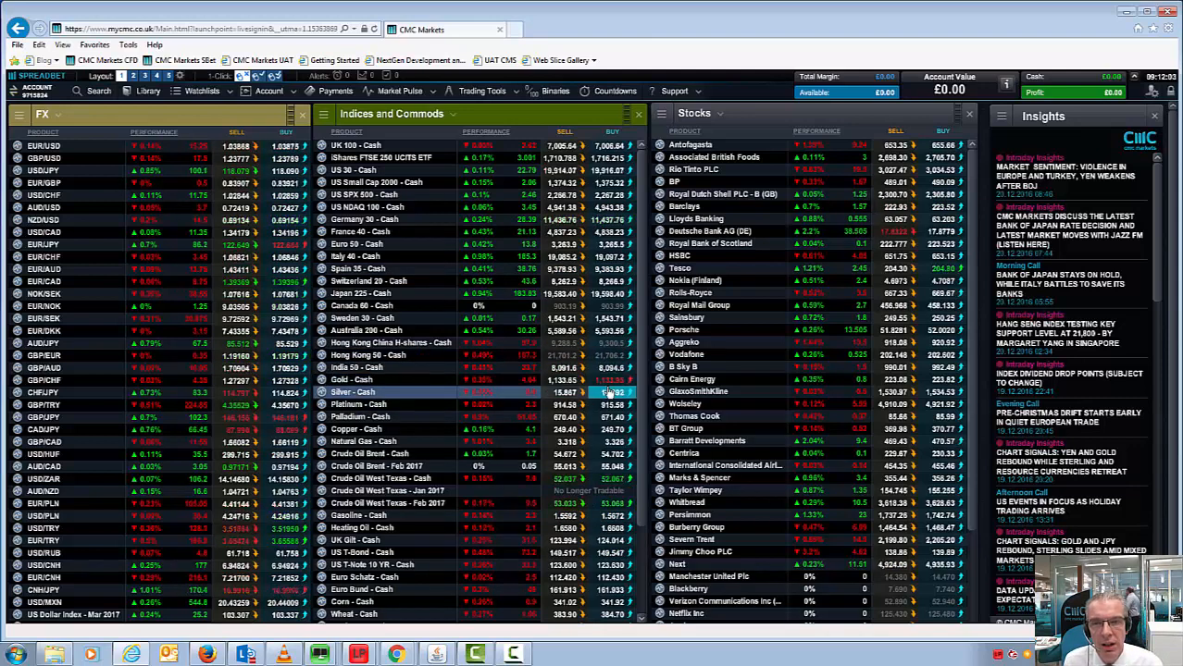
click(357, 429)
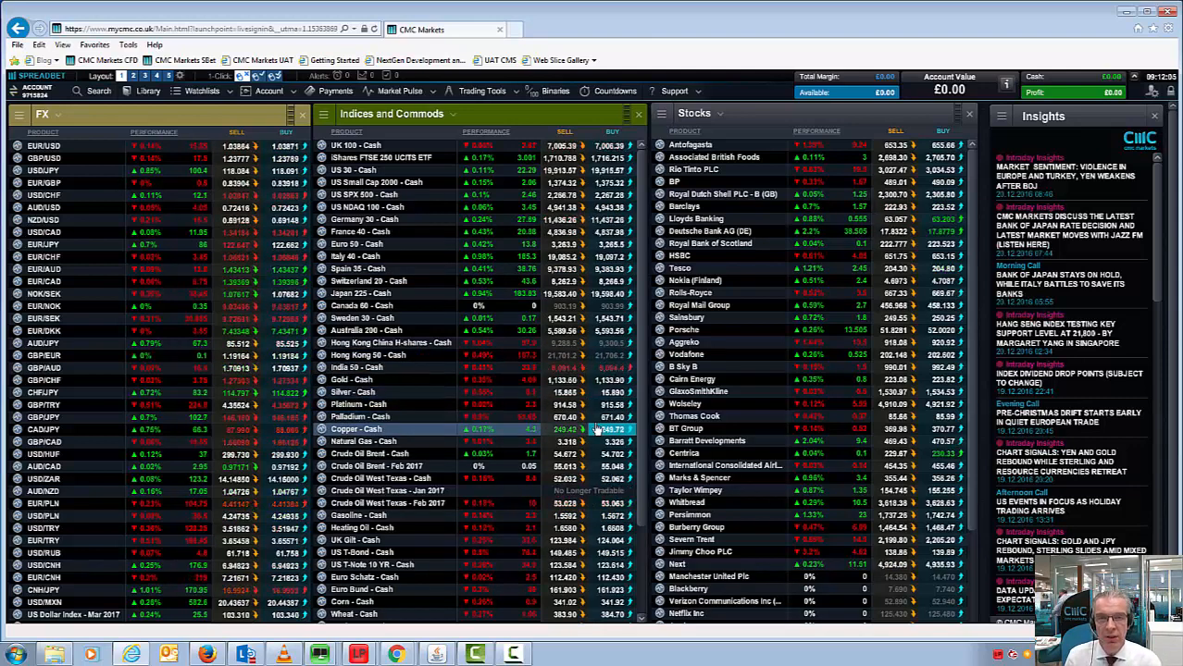